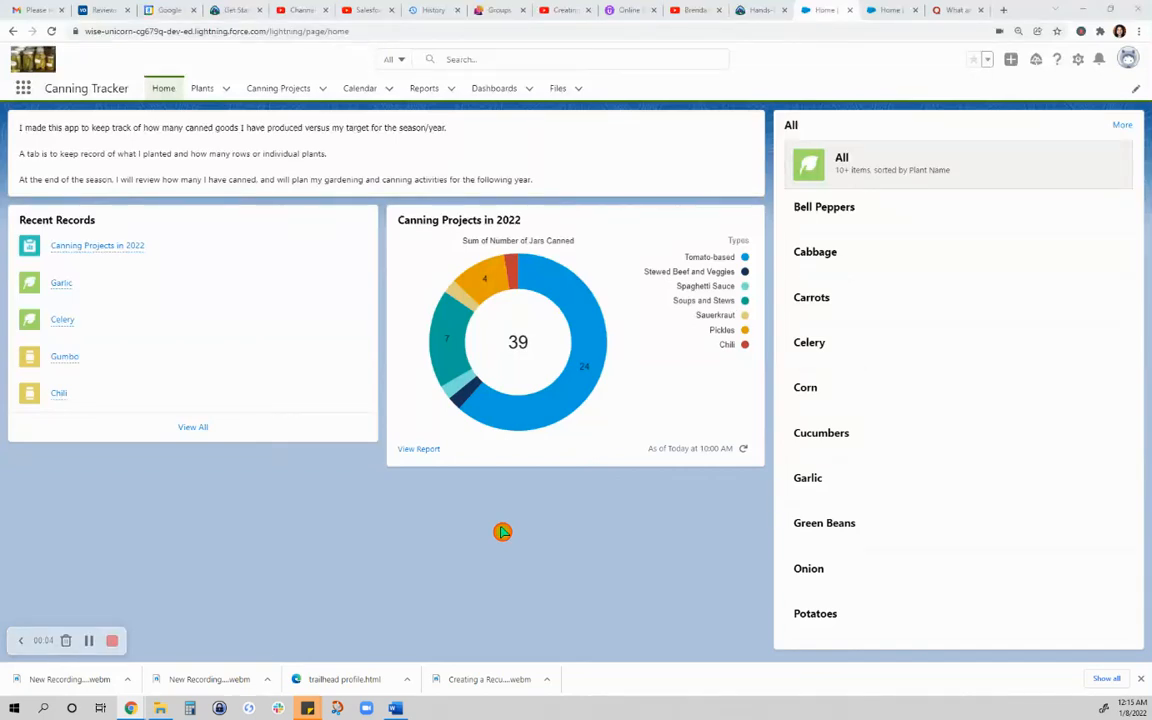
mouse_move(483, 512)
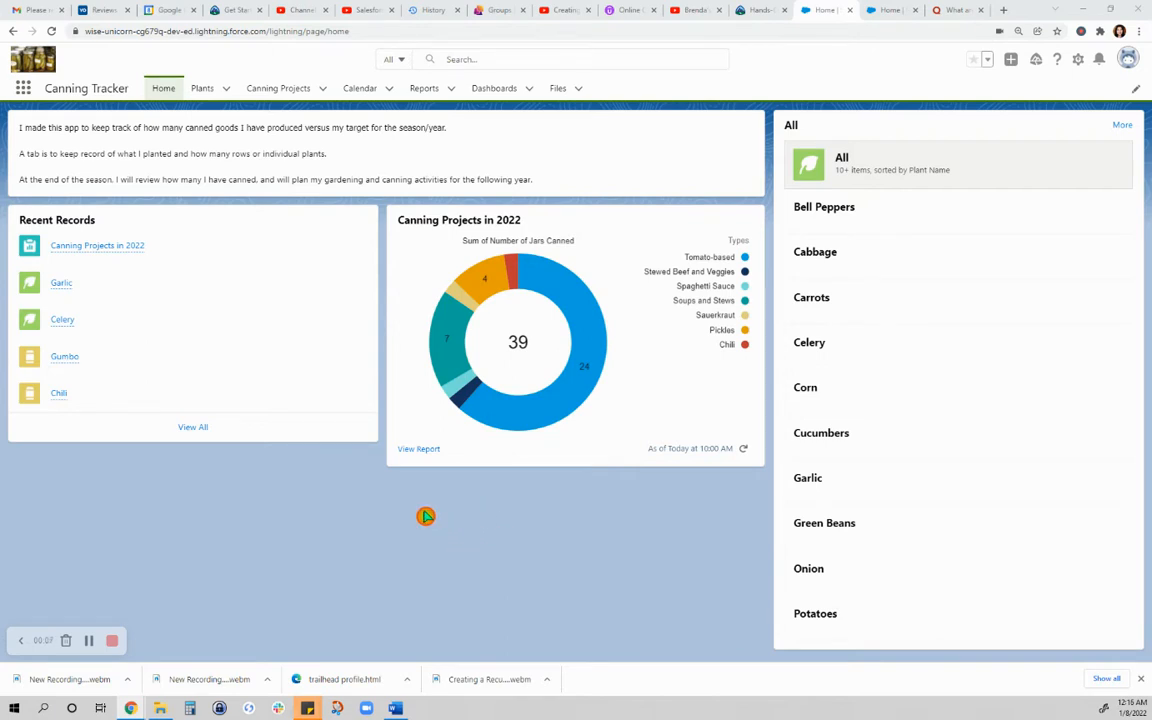
mouse_move(116, 150)
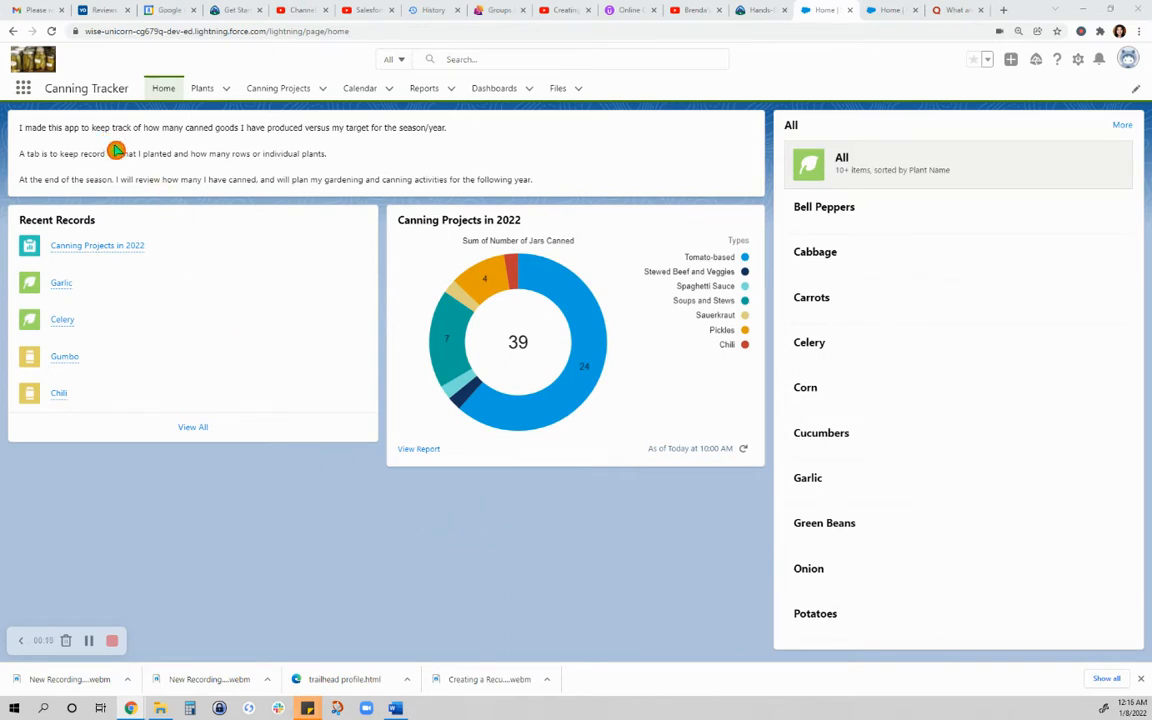
mouse_move(266, 278)
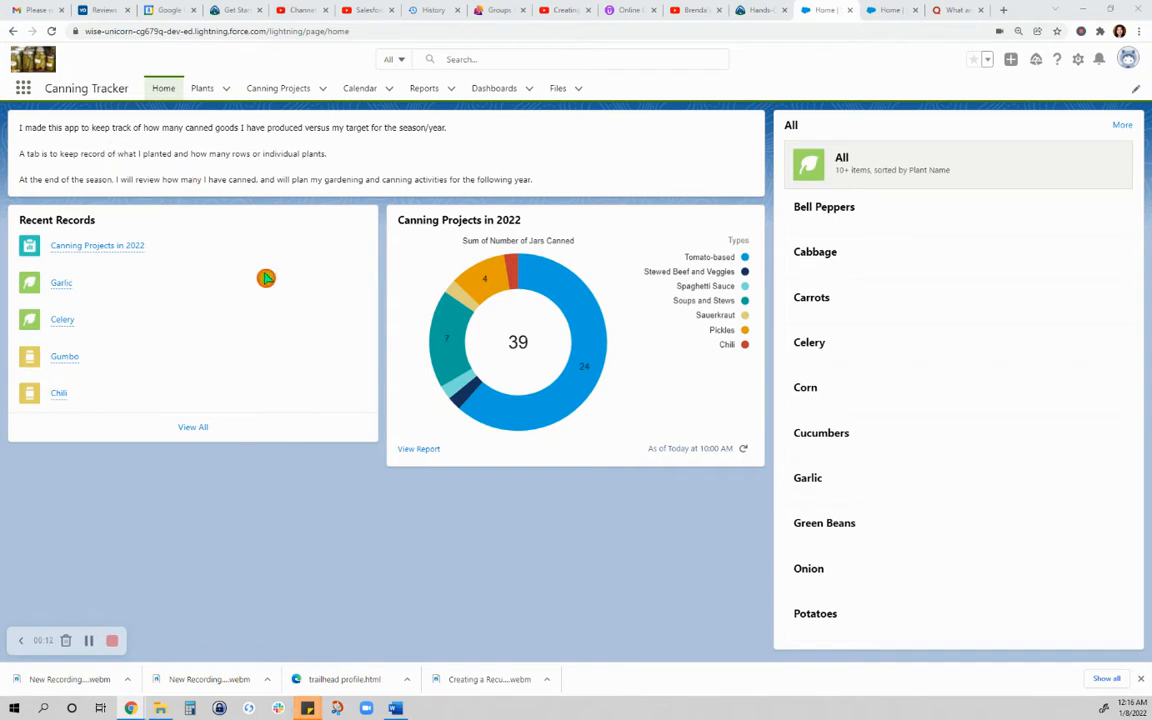
mouse_move(418, 409)
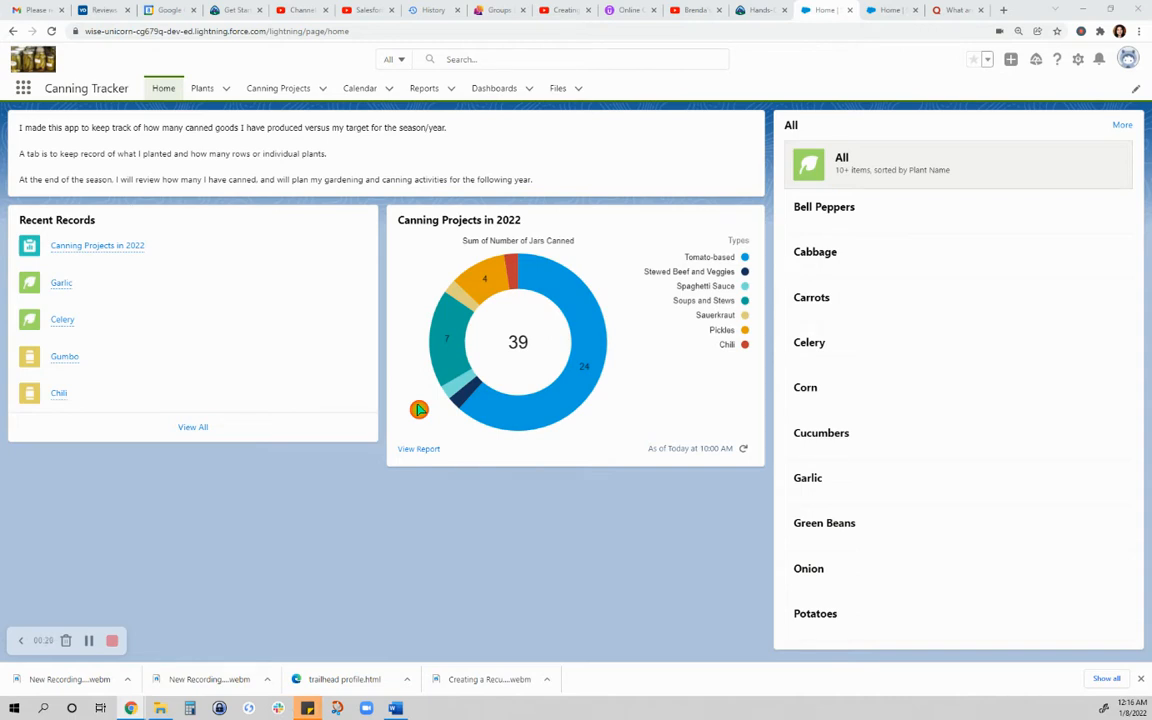
mouse_move(398, 408)
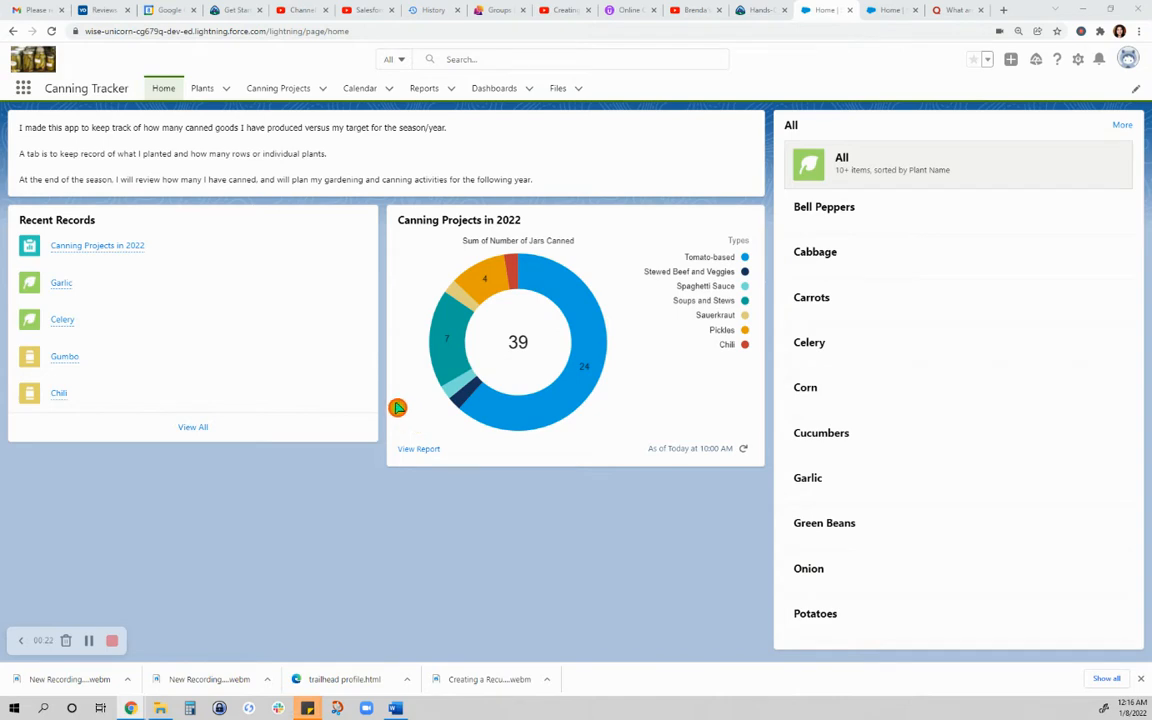
mouse_move(389, 503)
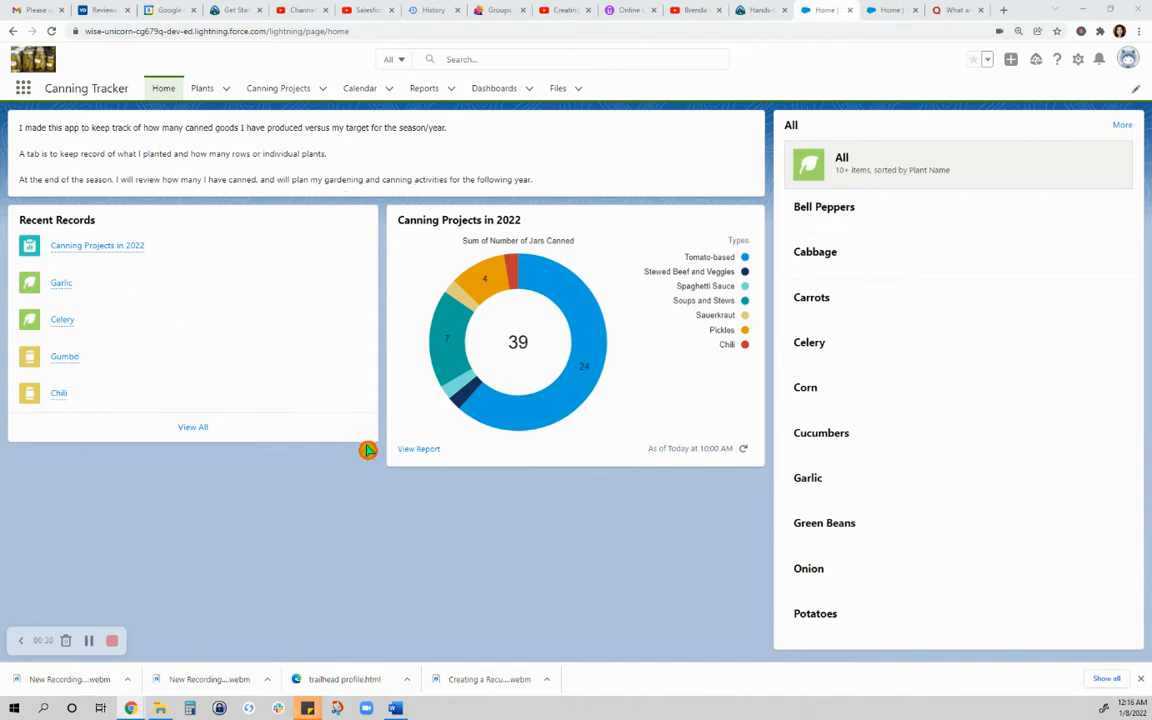
mouse_move(364, 516)
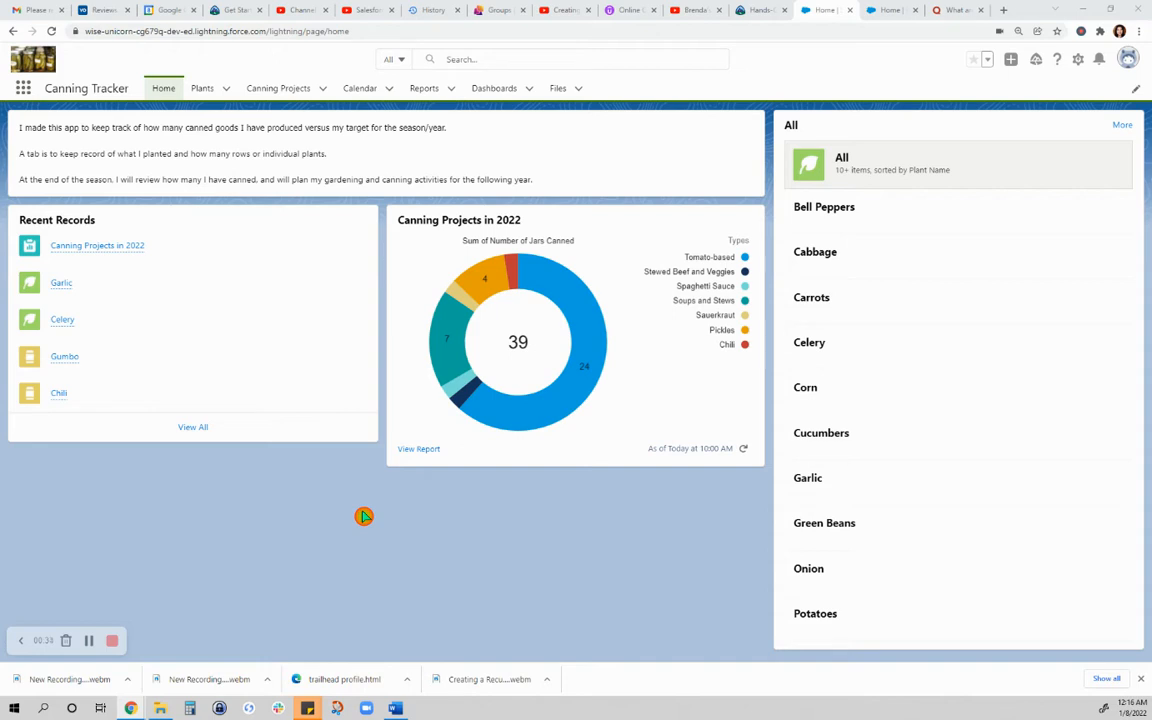
mouse_move(511, 399)
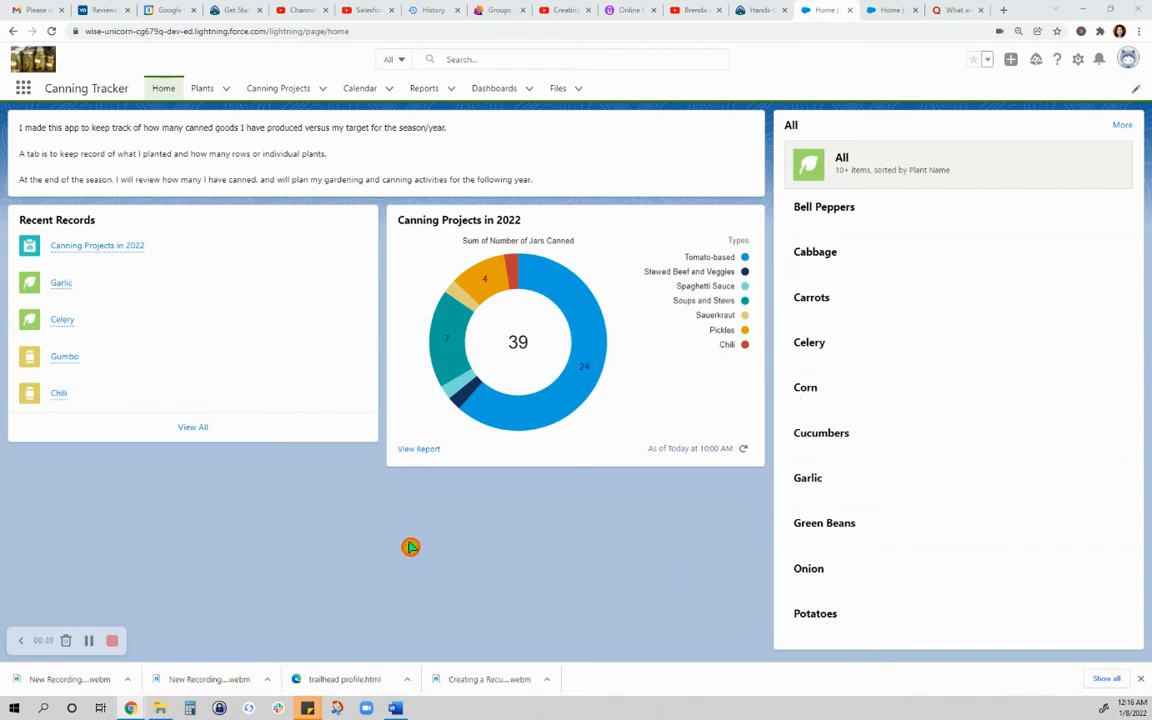
mouse_move(72, 122)
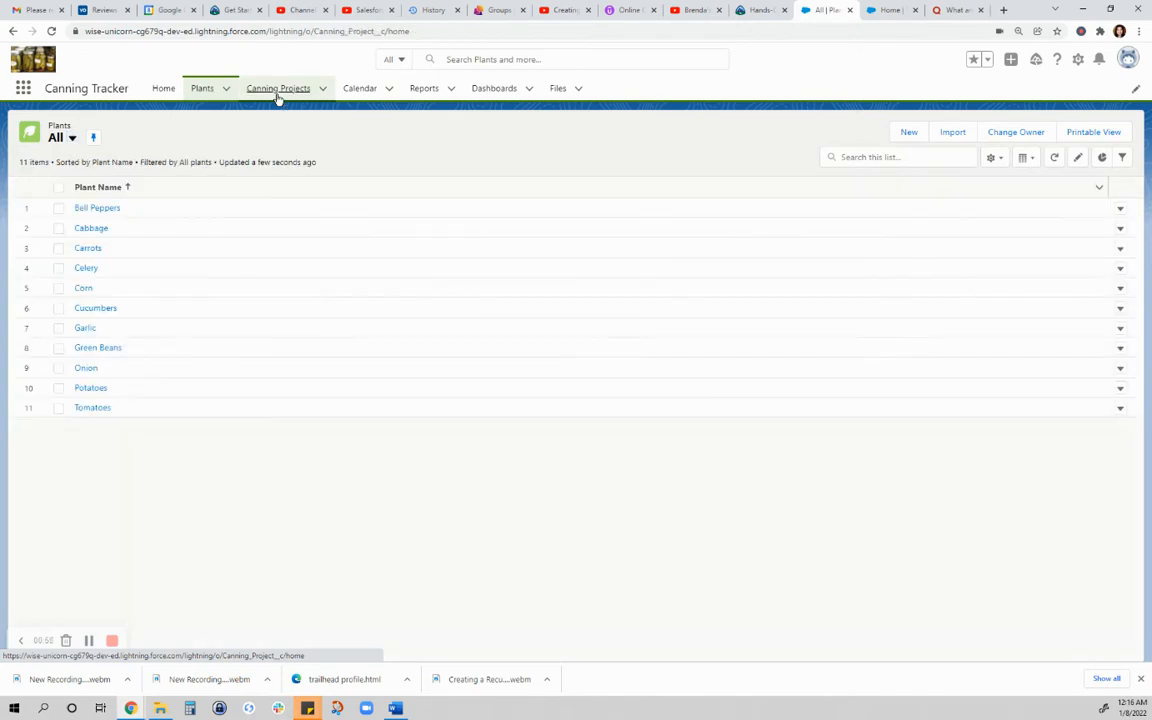
Step: Visit the Canning Projects list, then return to the Home page's 39-jar donut chart
click(278, 88)
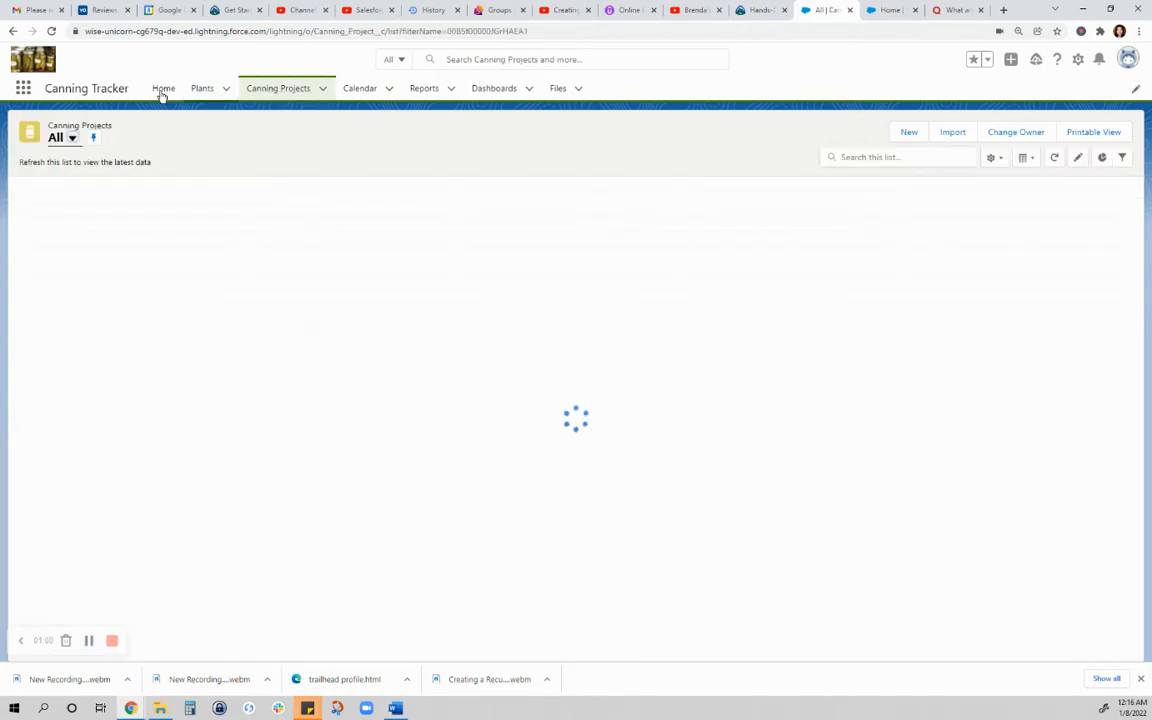
click(163, 88)
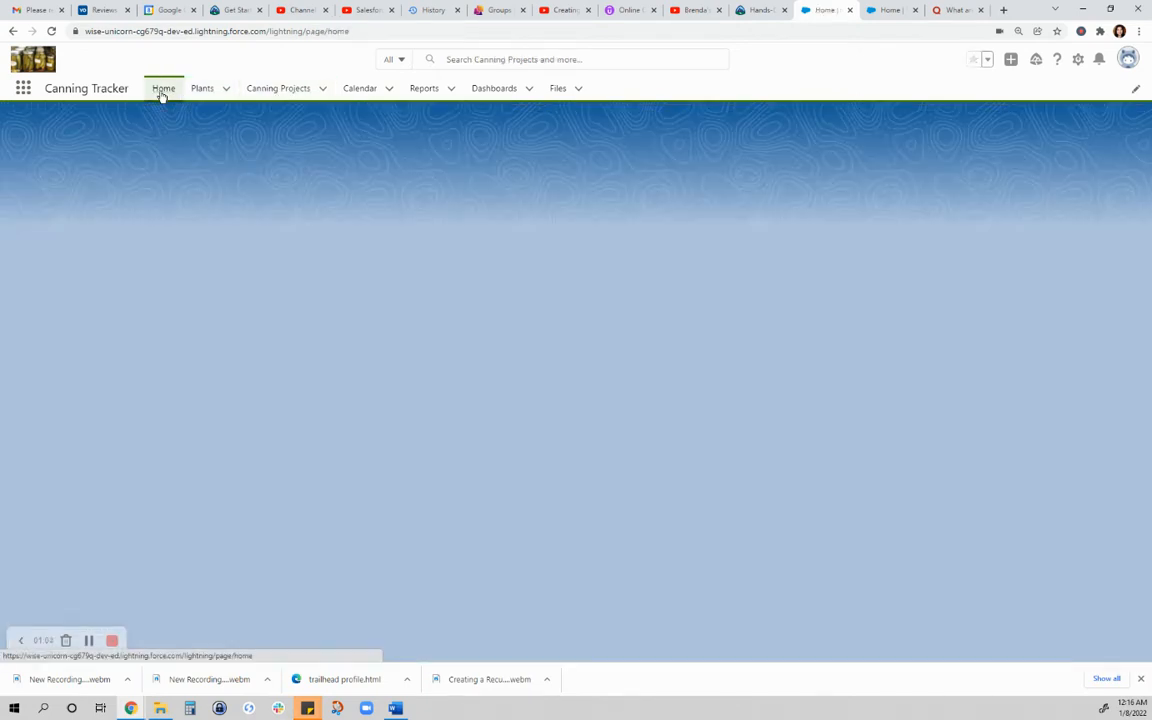
click(163, 88)
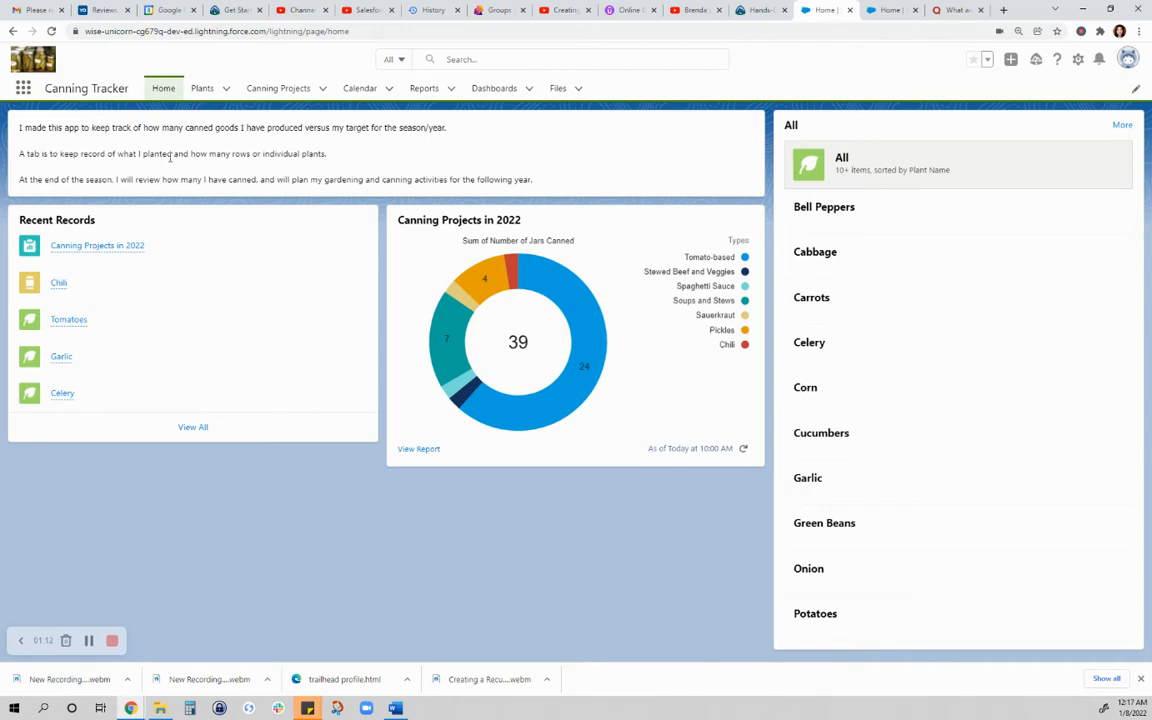
mouse_move(68, 319)
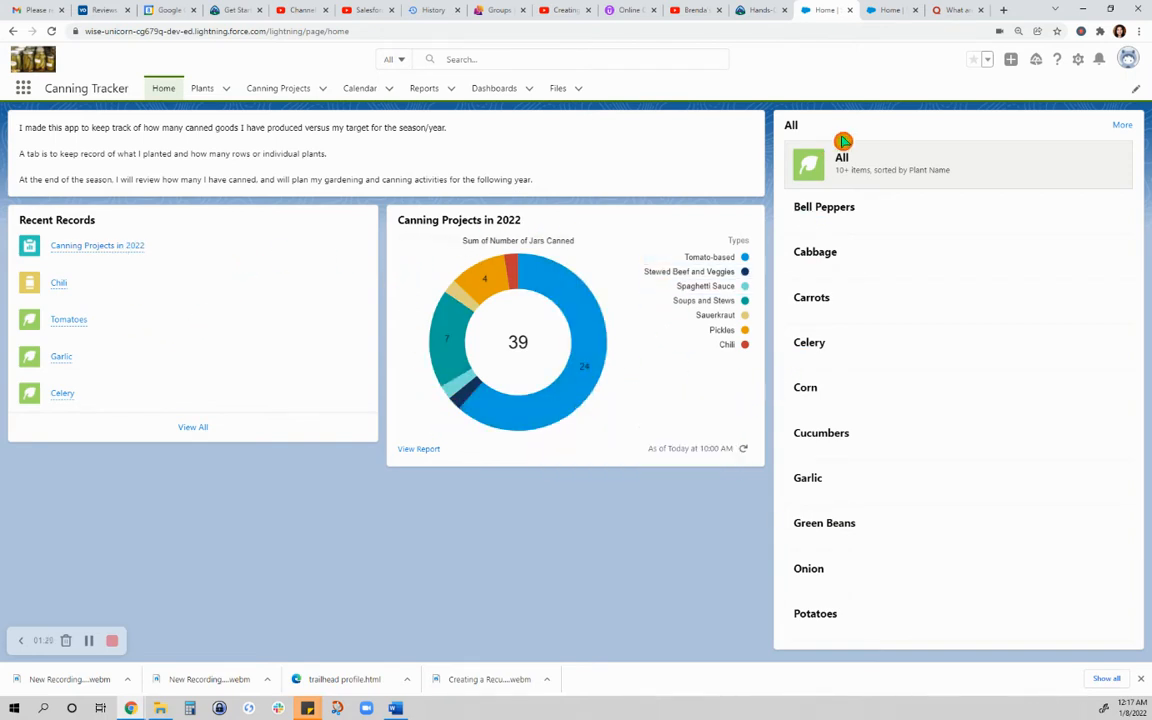
mouse_move(921, 448)
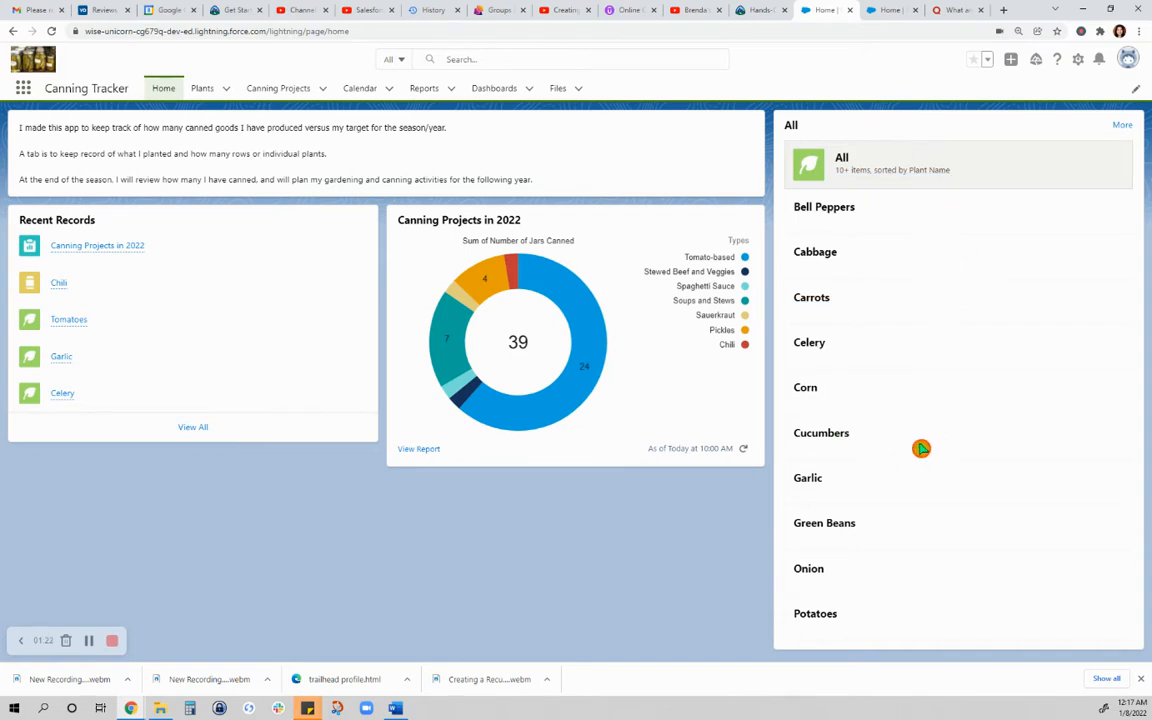
mouse_move(560, 605)
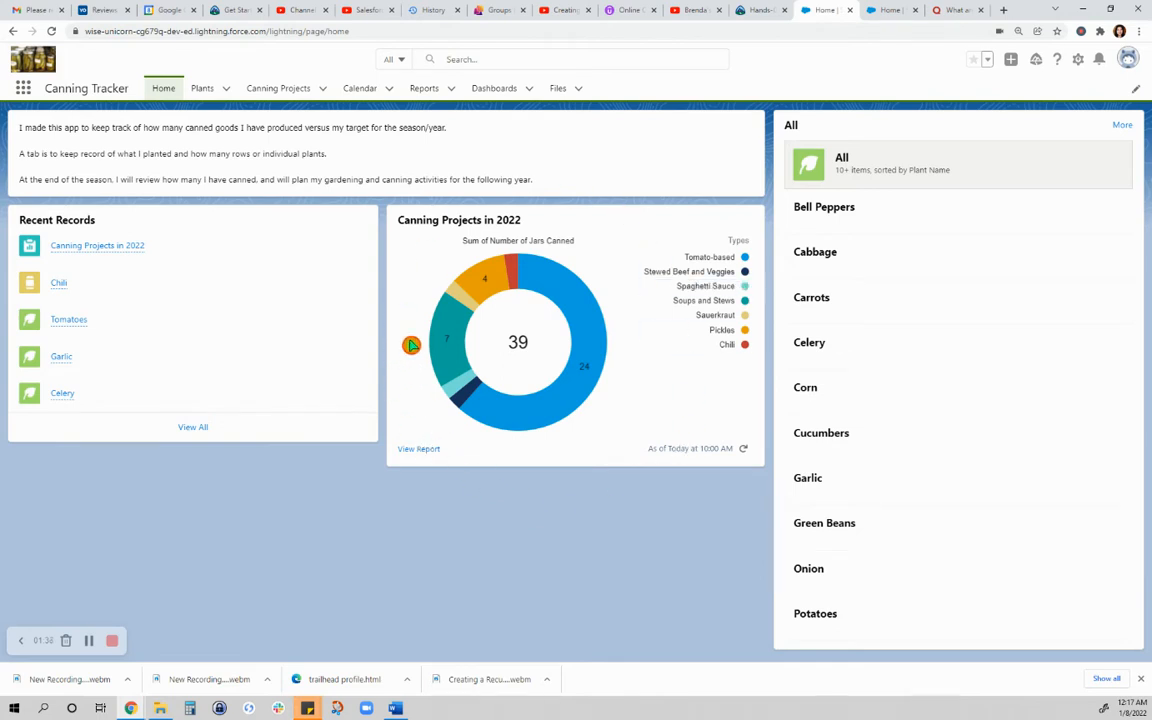
mouse_move(457, 533)
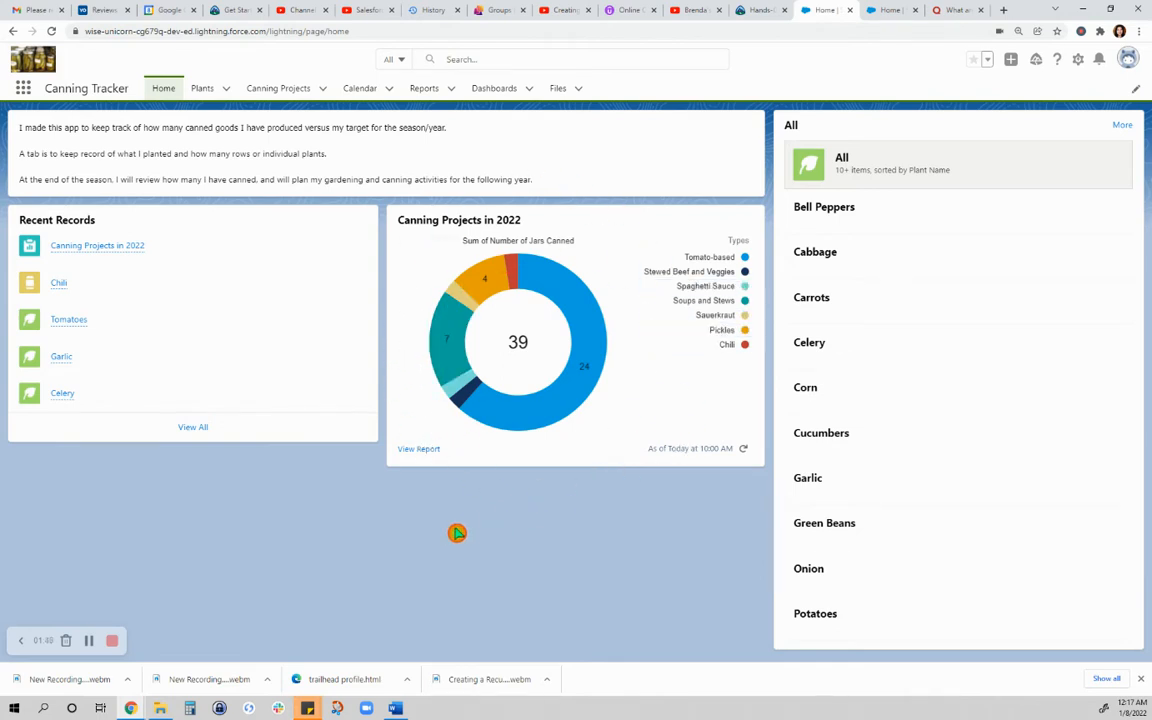
mouse_move(351, 489)
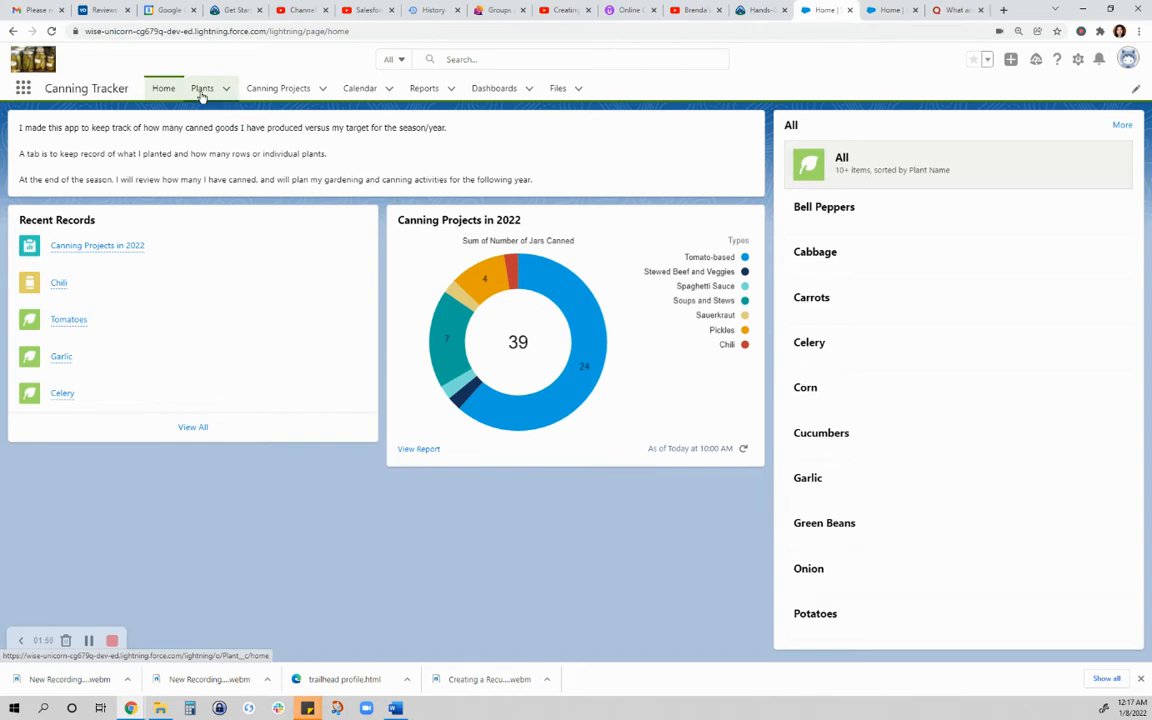
mouse_move(202, 88)
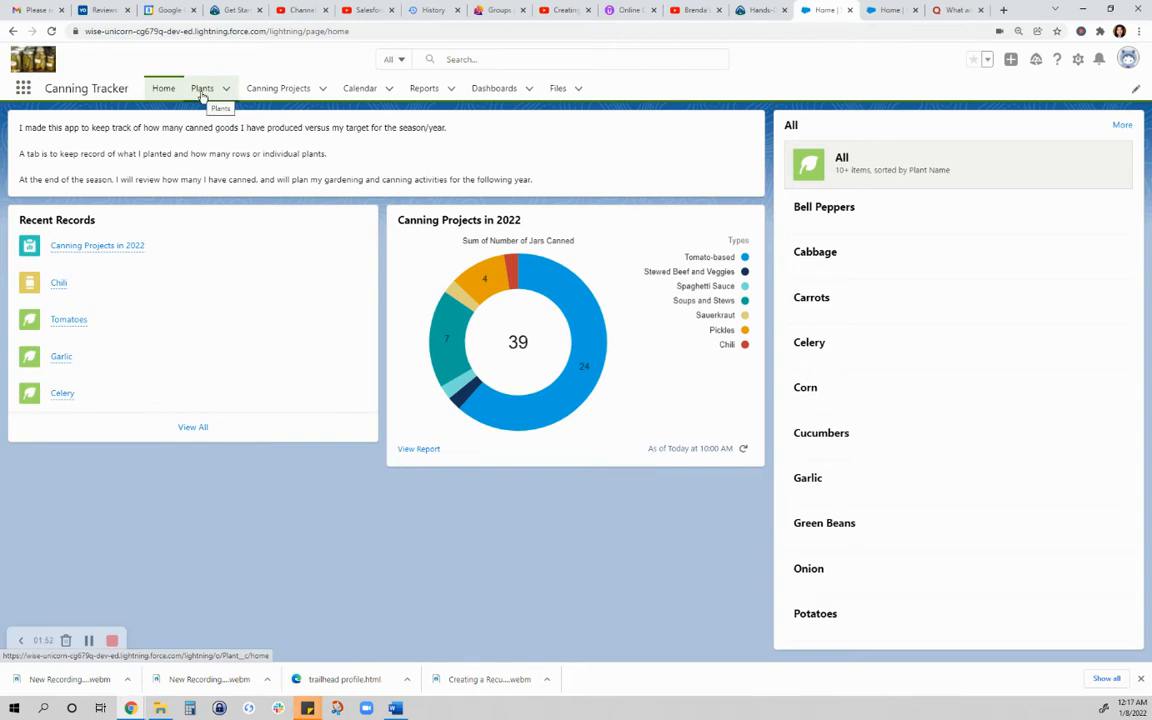
Step: Show the All plants list of 11 plants and pick the Tomatoes record
click(202, 88)
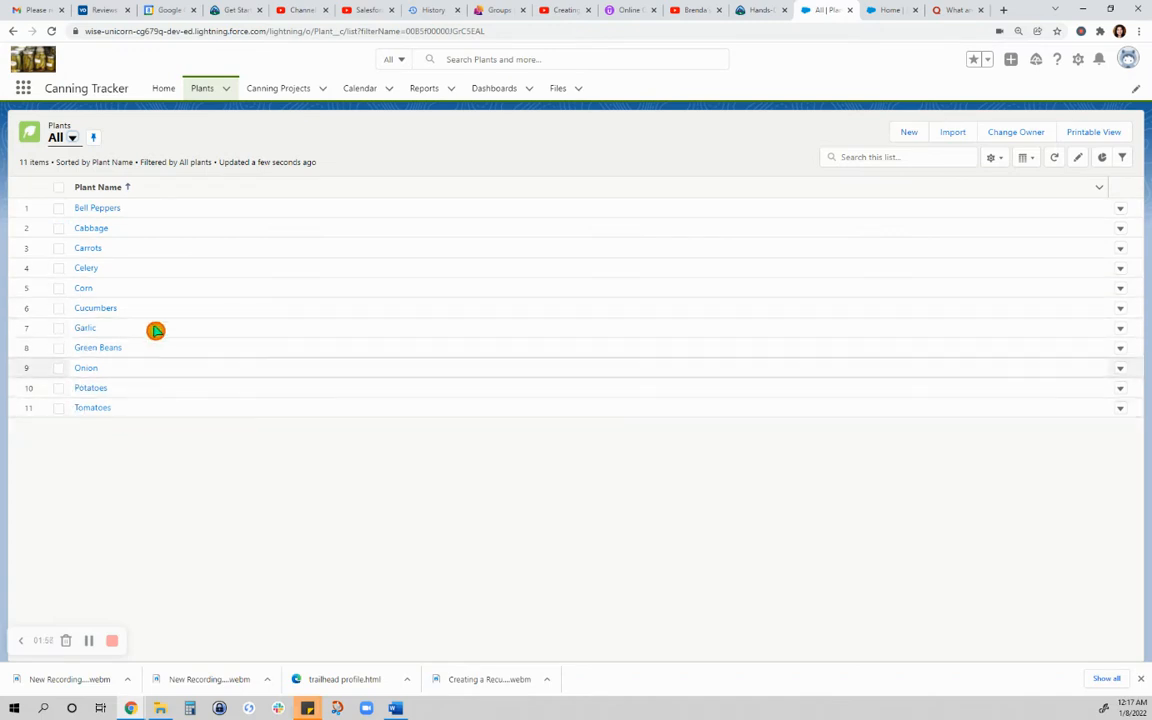
mouse_move(189, 272)
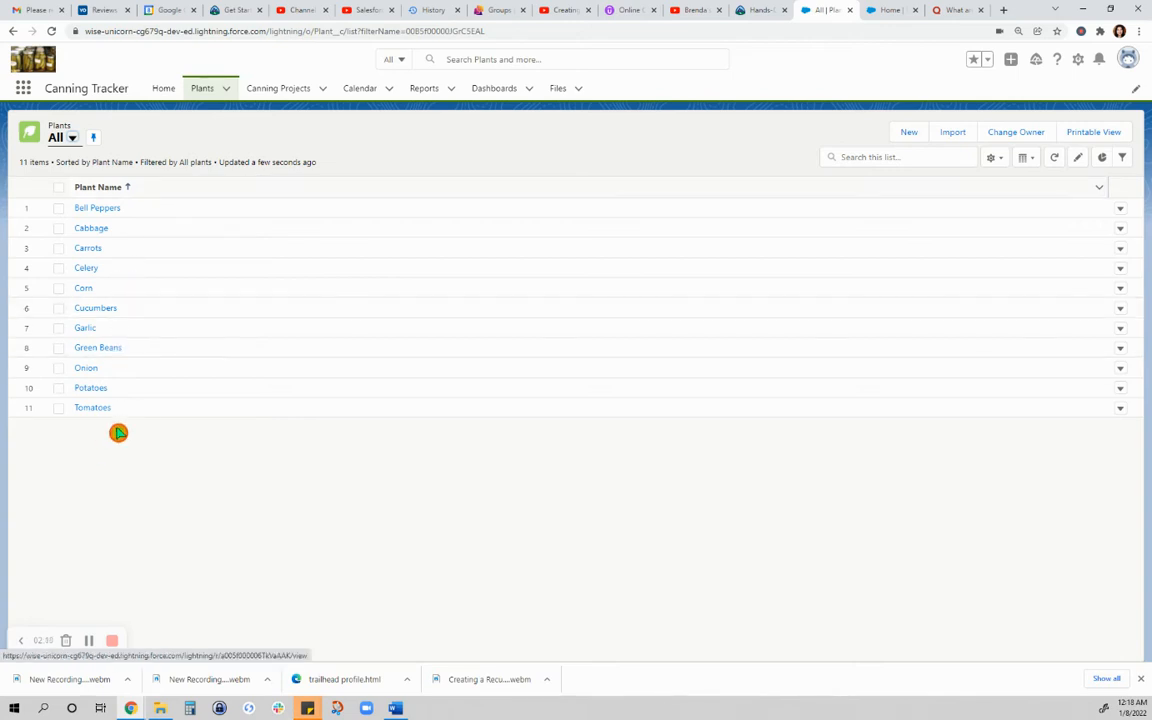
click(92, 407)
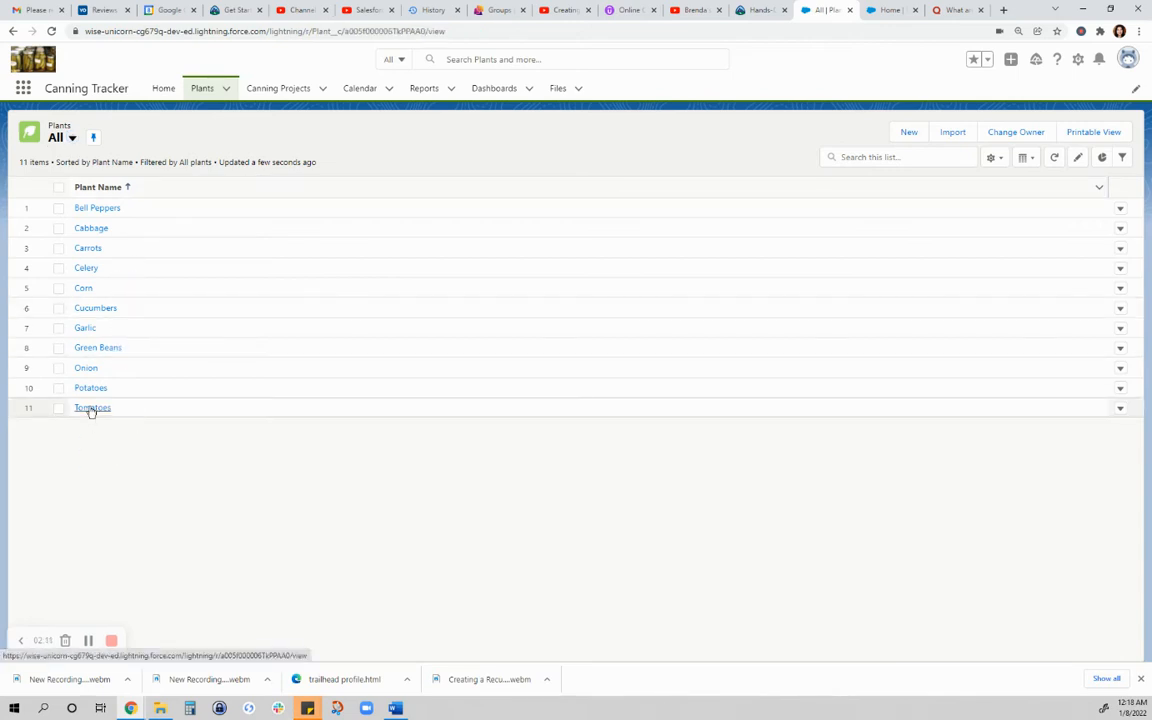
Step: View the Tomatoes plant details: planted 5/6/2021 with 10 rows or plants
click(92, 407)
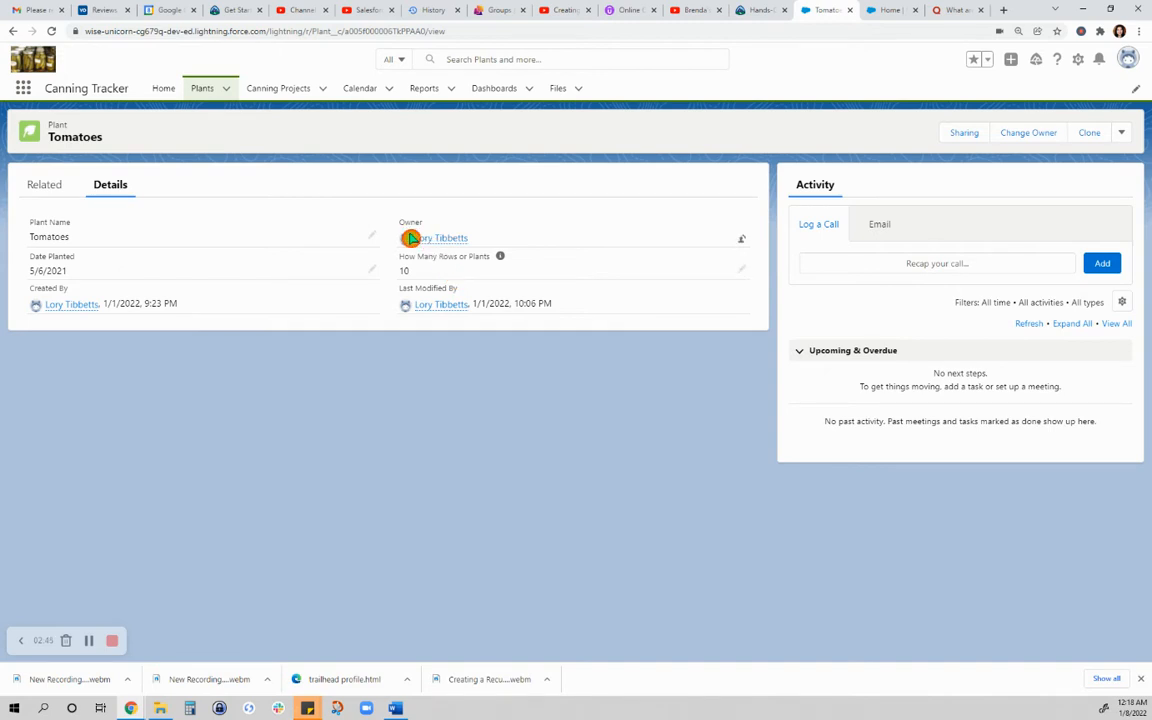
mouse_move(301, 207)
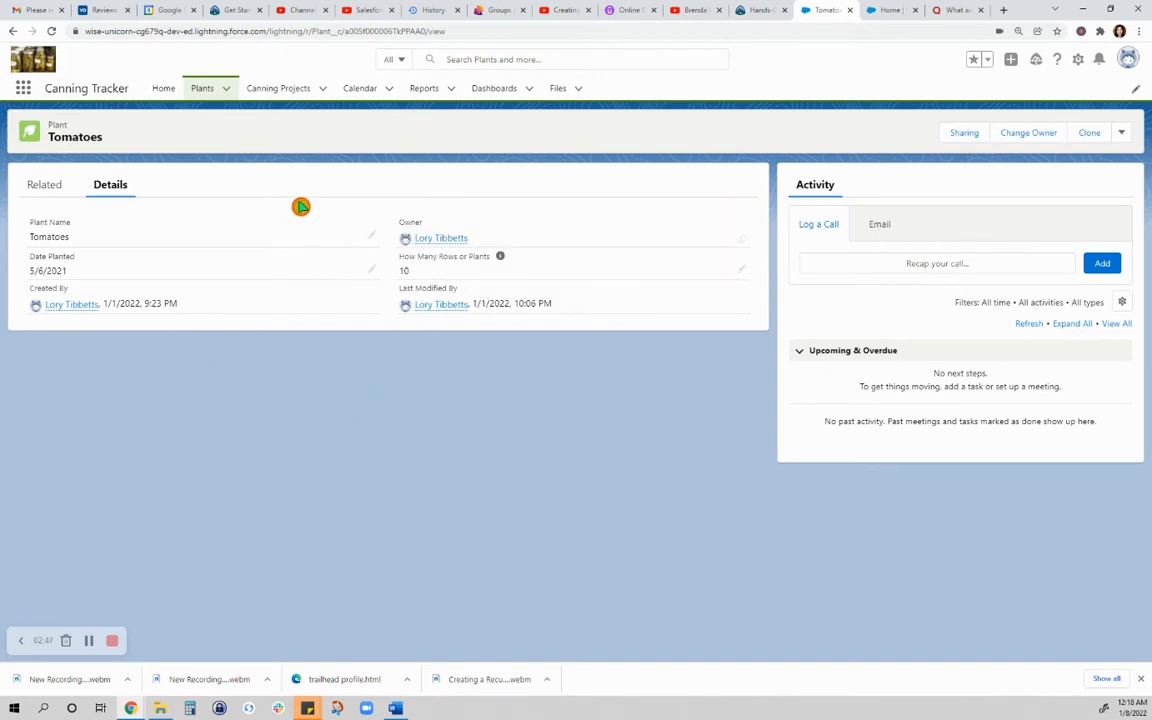
mouse_move(278, 88)
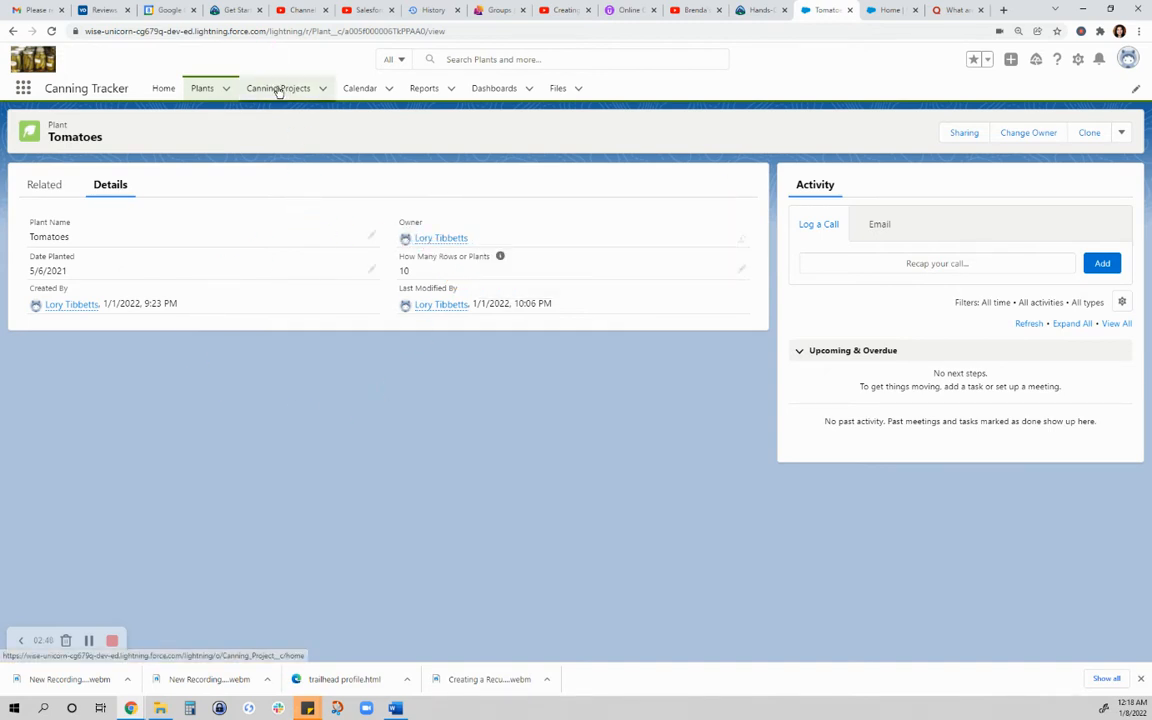
Step: Show the nine canning projects, Chili to Whole Tomatoes, and pick the Chili project
click(278, 88)
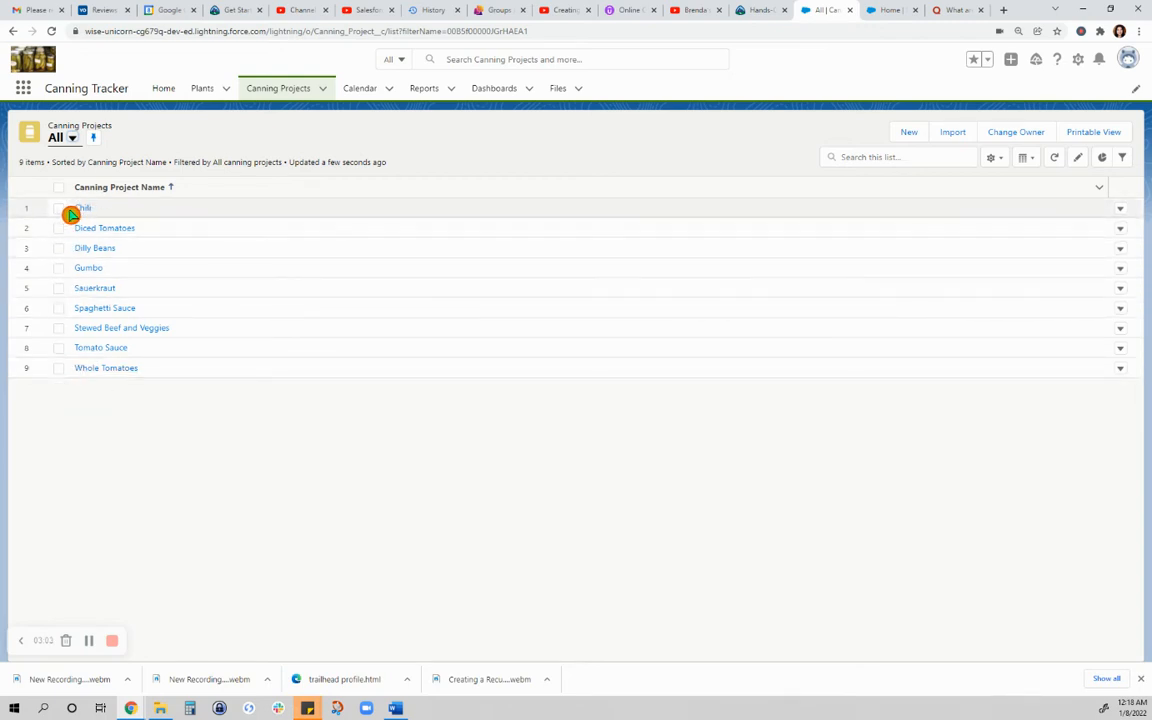
click(82, 208)
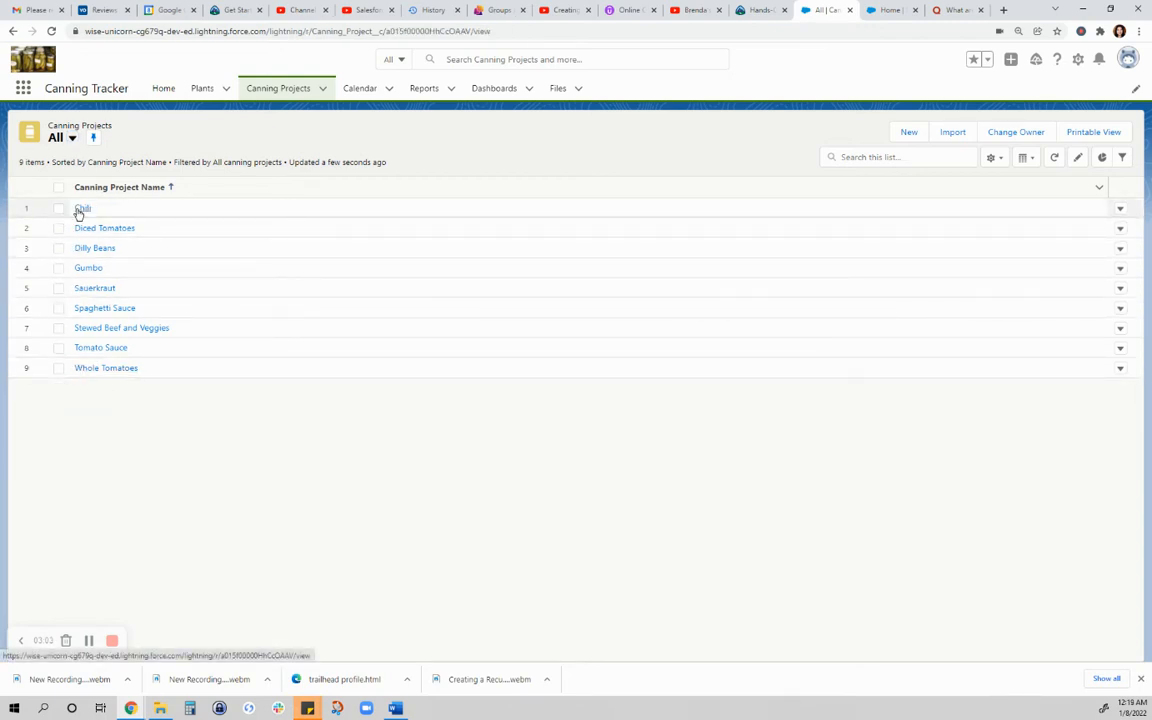
Step: Open the Chili canning project record showing 17 jars toward a target of 18
click(83, 208)
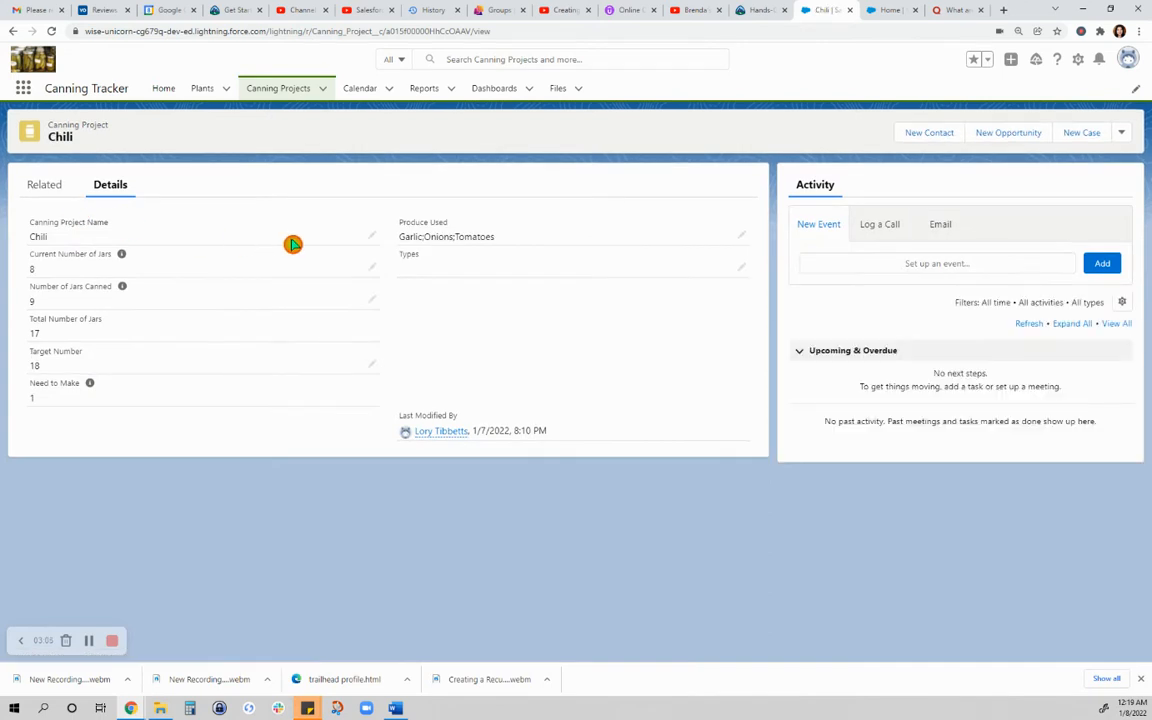
mouse_move(13, 285)
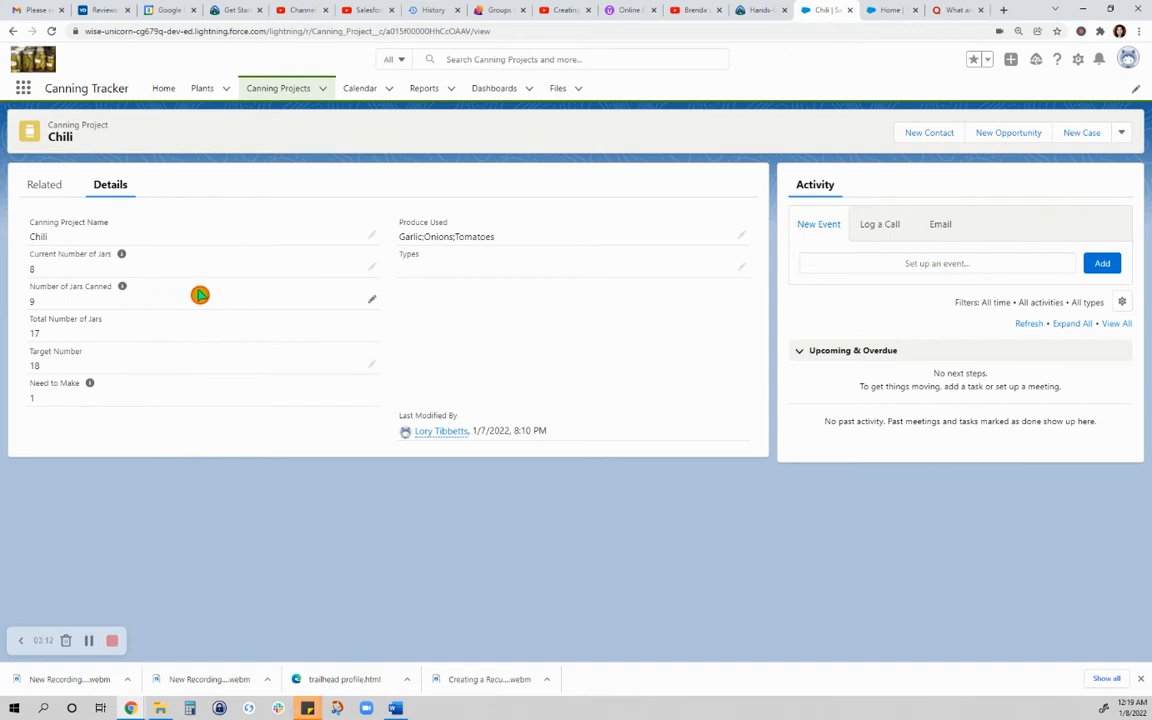
mouse_move(316, 274)
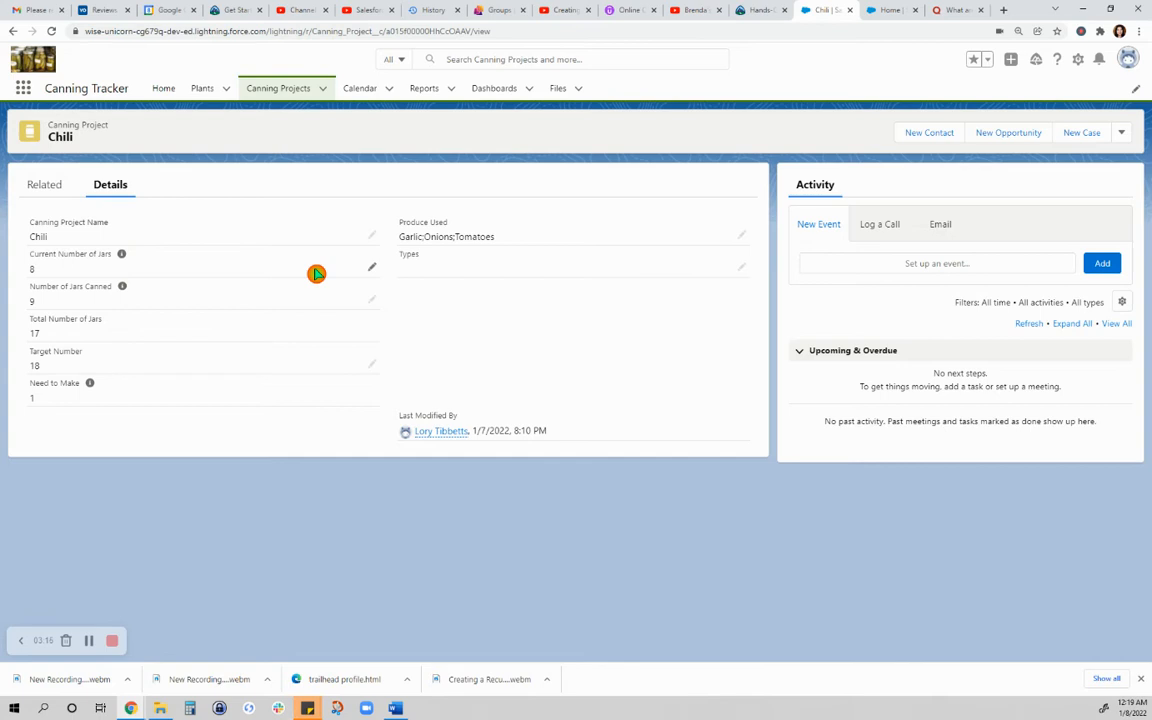
mouse_move(122, 287)
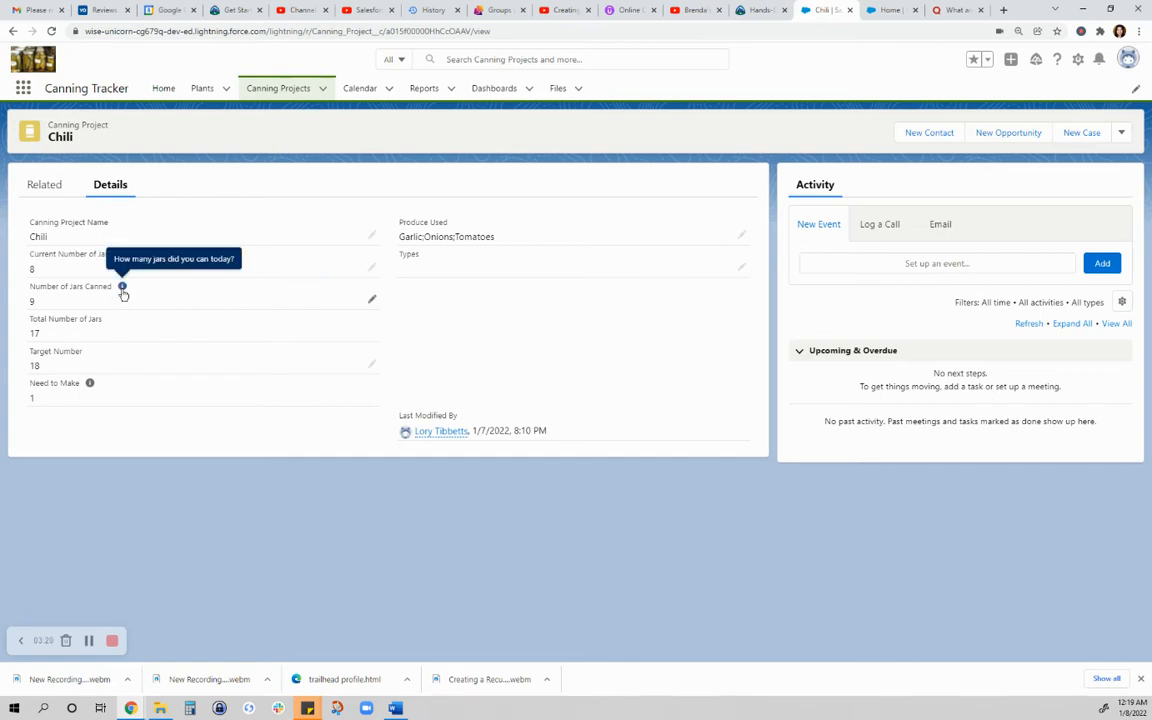
mouse_move(122, 254)
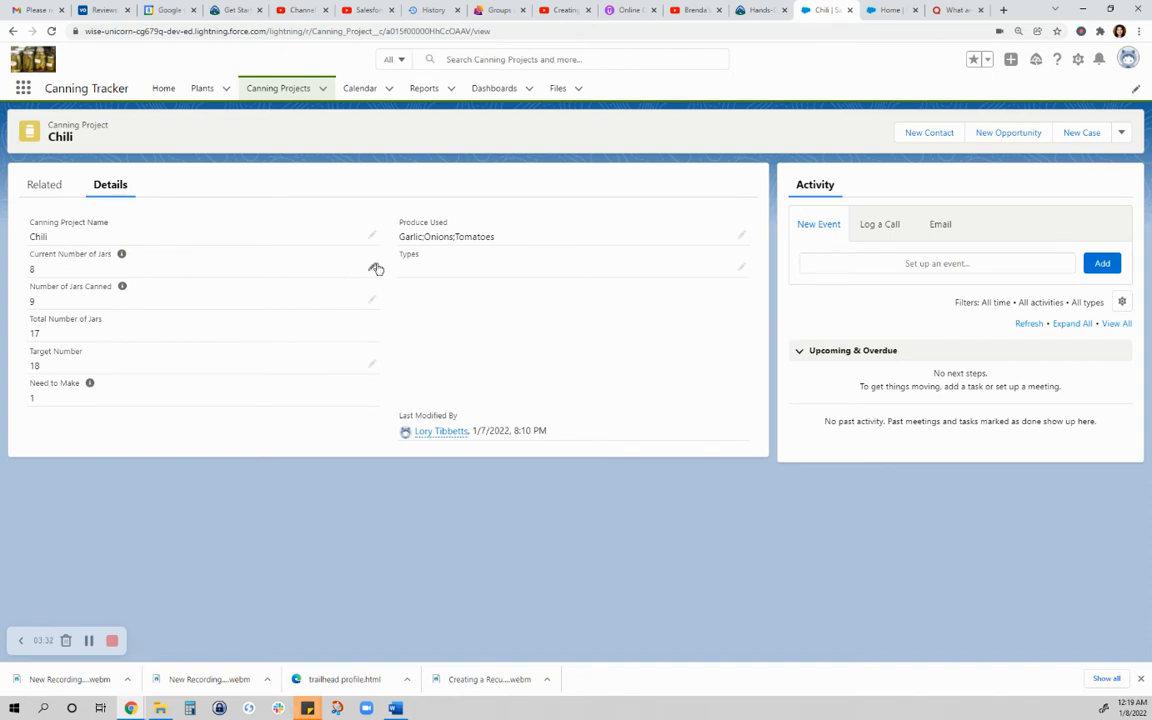
mouse_move(373, 268)
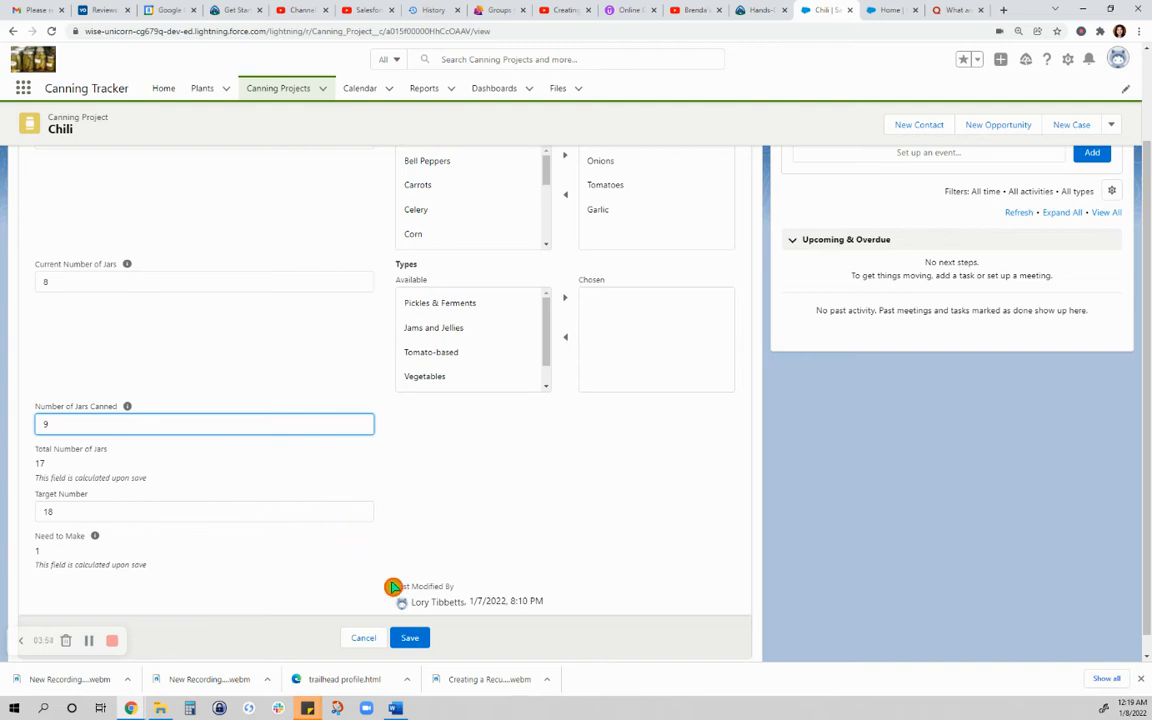
Step: Change the Chili project's Target Number from 18 to 25 and save it
click(409, 637)
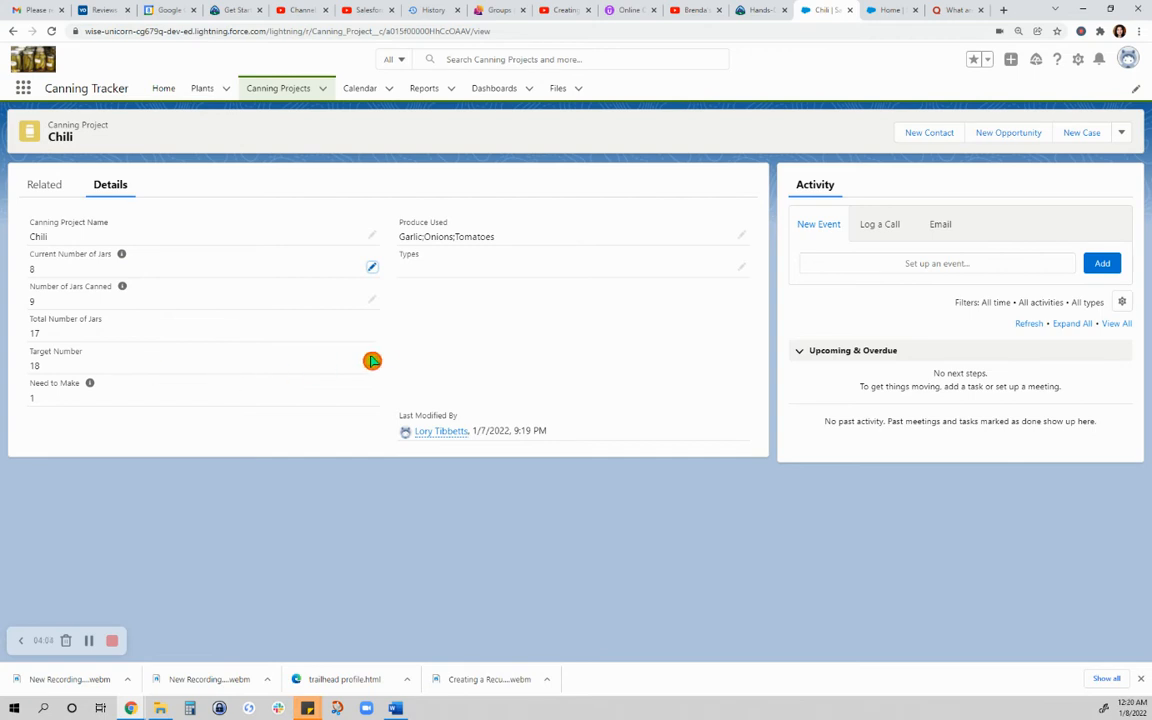
mouse_move(372, 361)
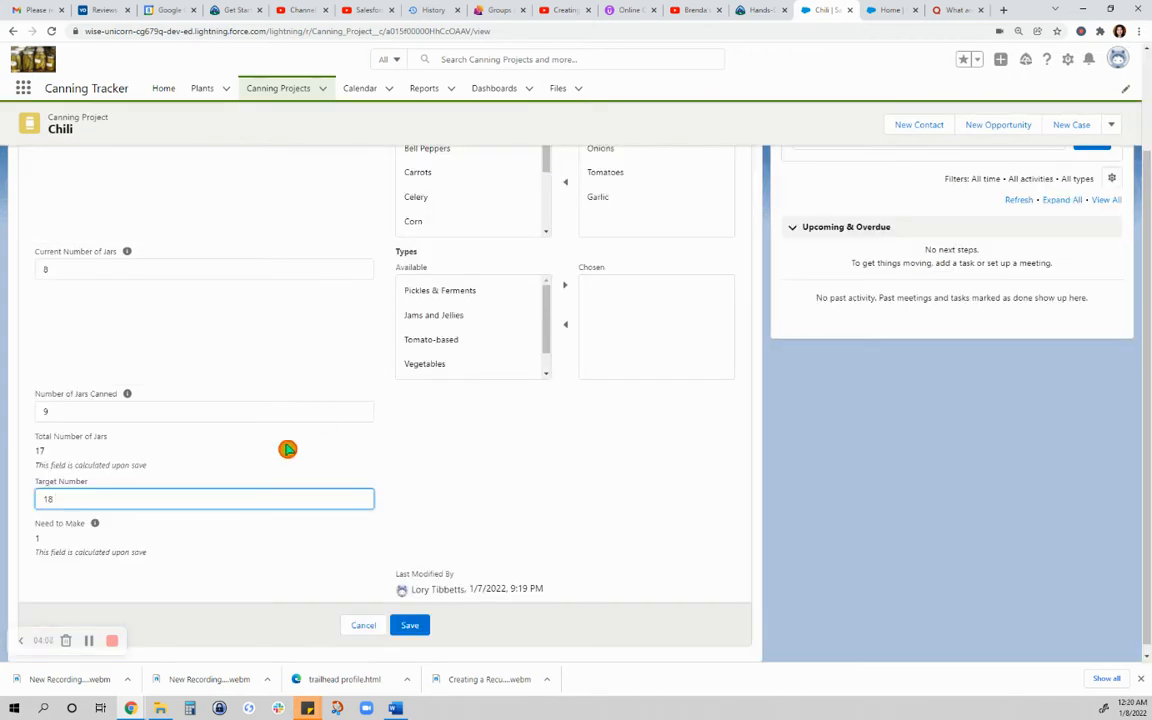
key(backspace)
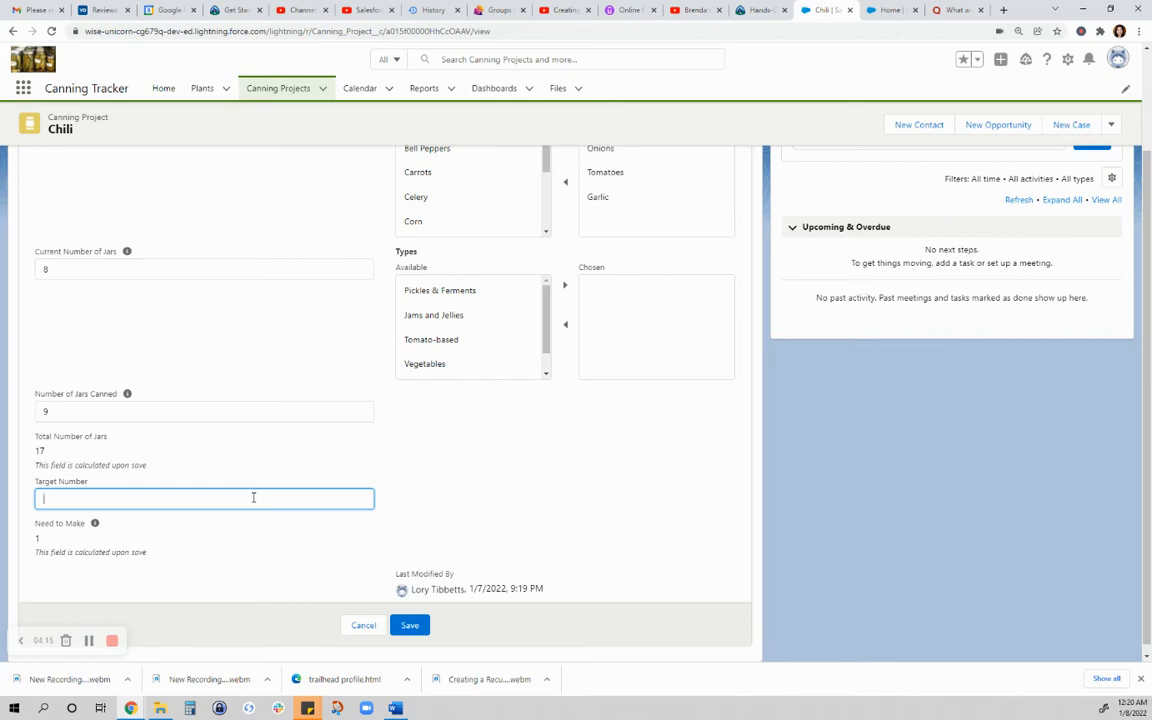
text(2)
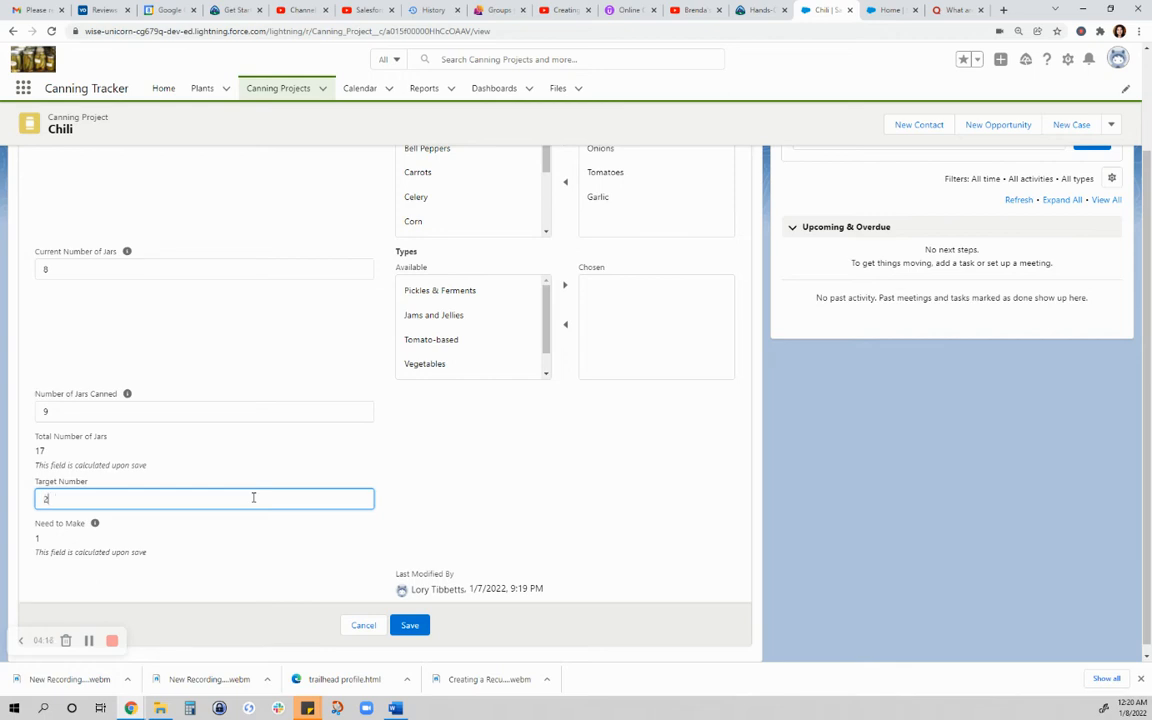
text(5)
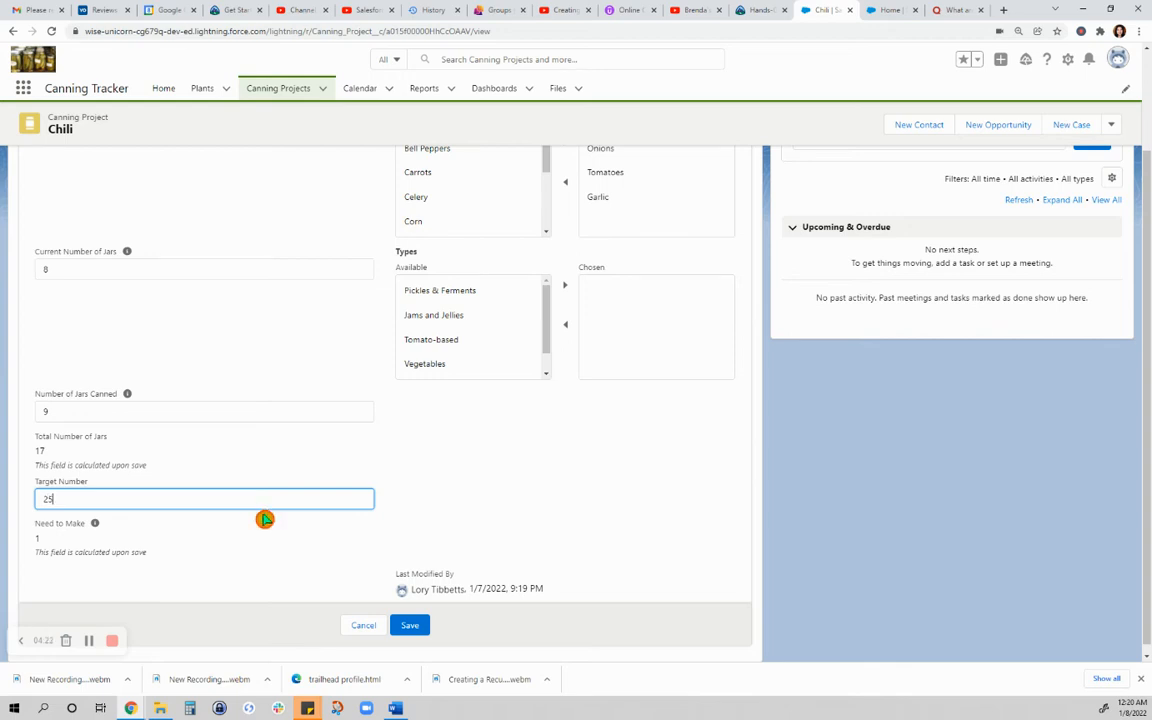
mouse_move(159, 538)
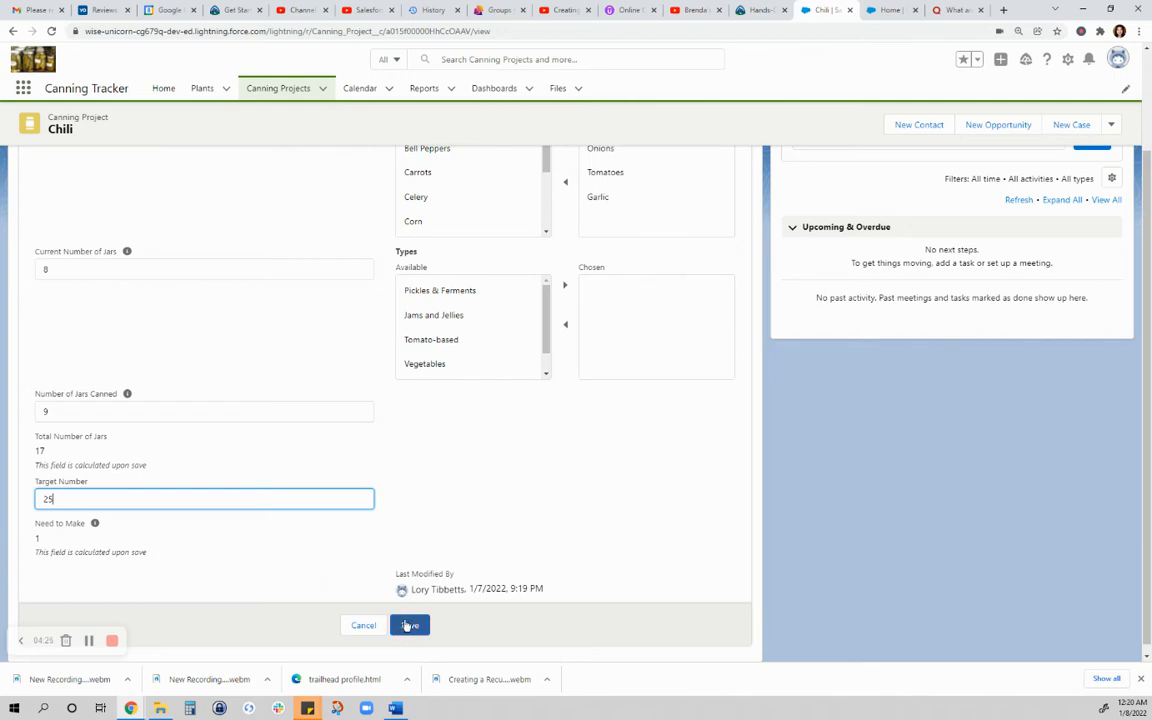
click(409, 625)
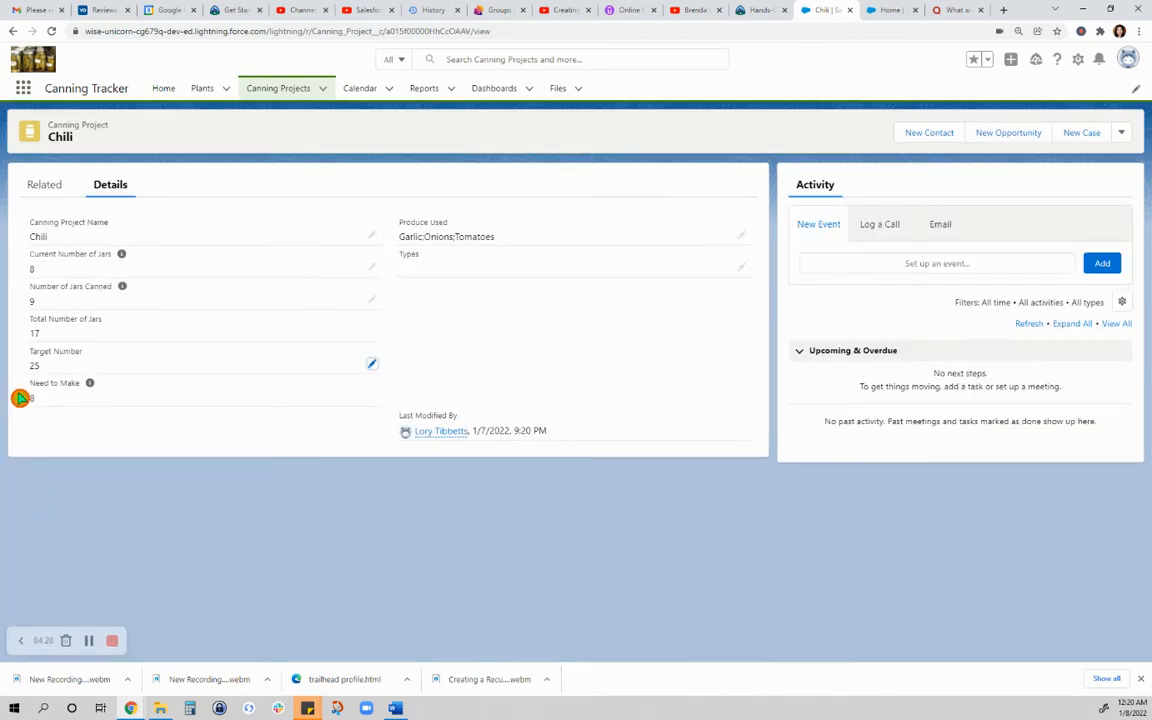
mouse_move(89, 384)
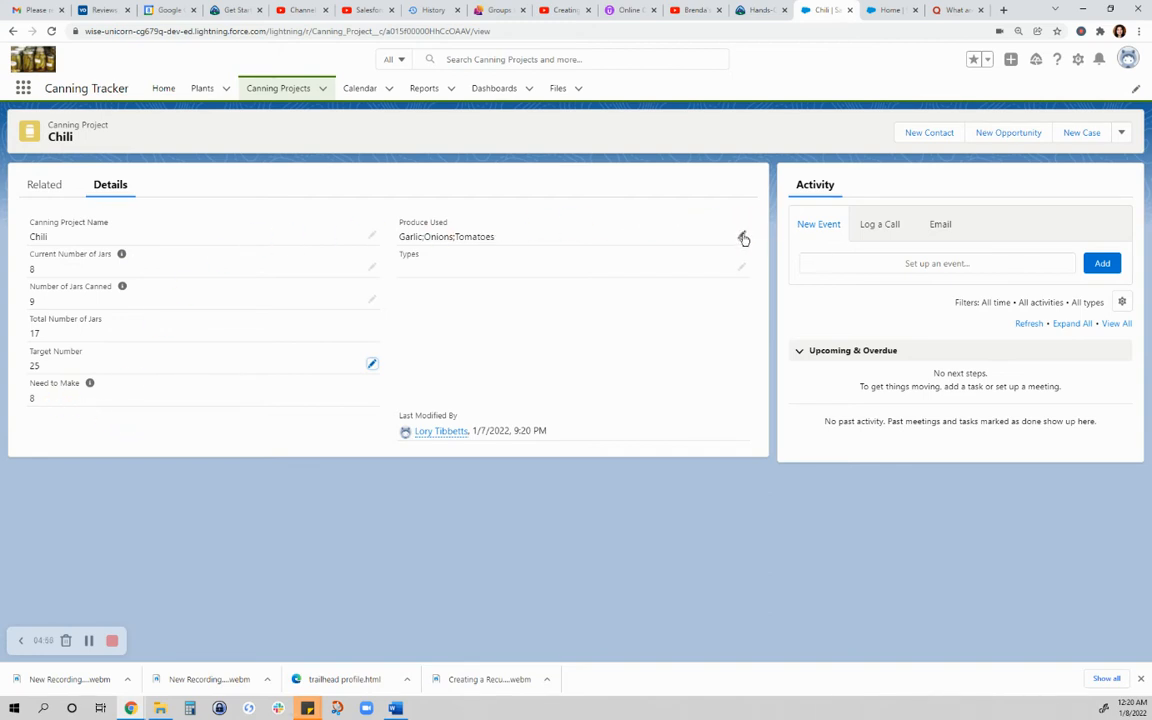
Step: Add Soups and Stews to the Chili project's chosen types and save the record
click(743, 238)
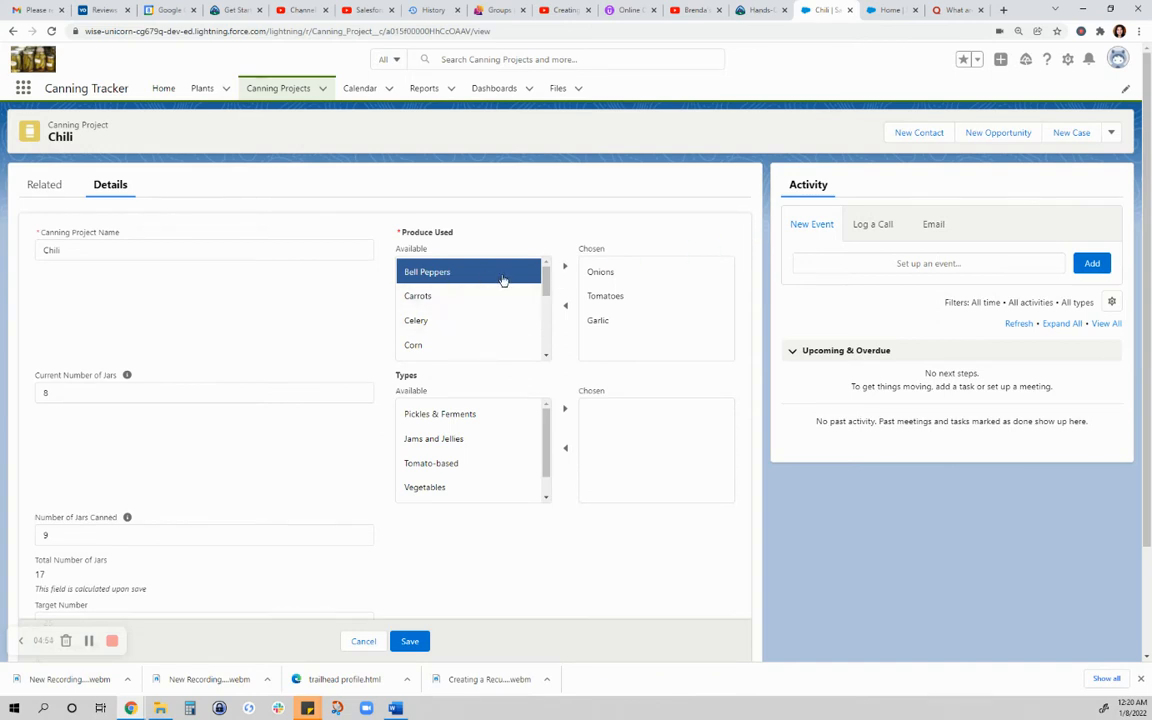
mouse_move(471, 291)
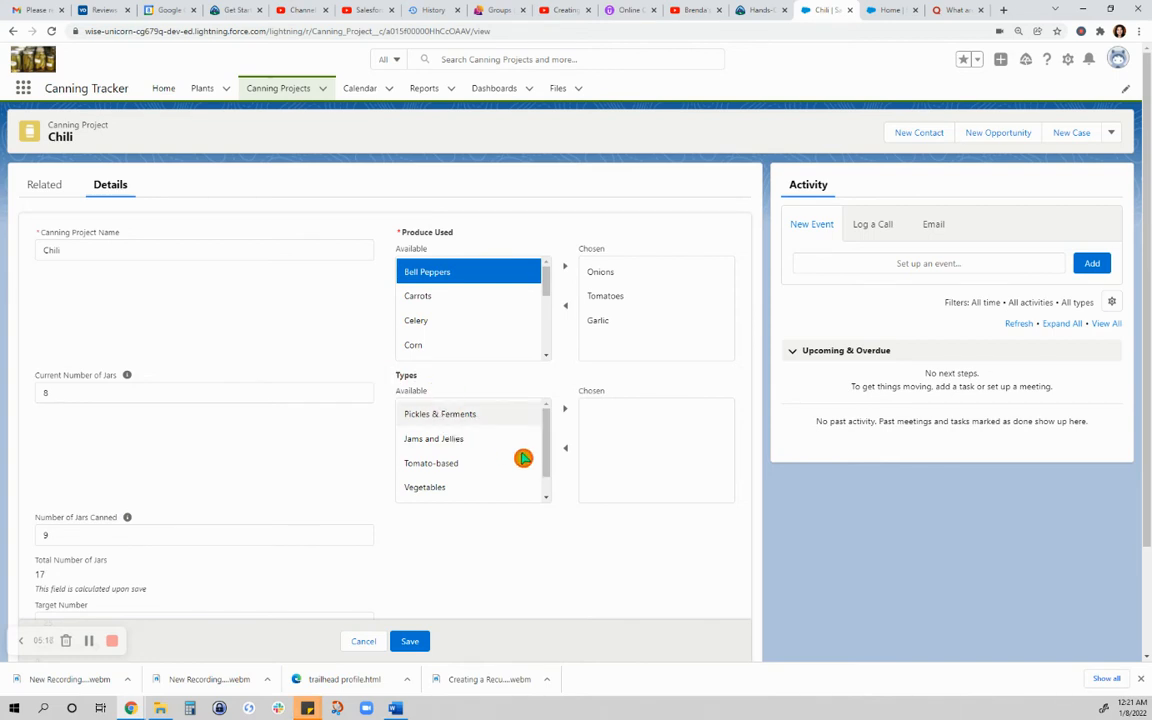
scroll(down, 3)
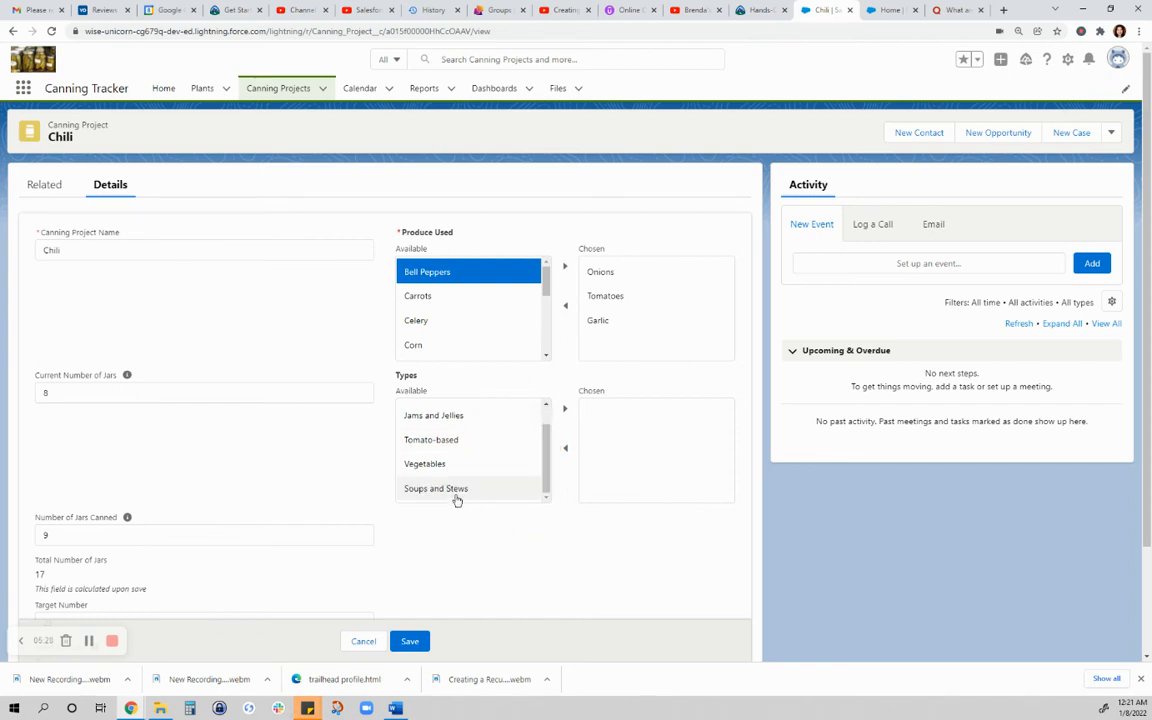
click(565, 411)
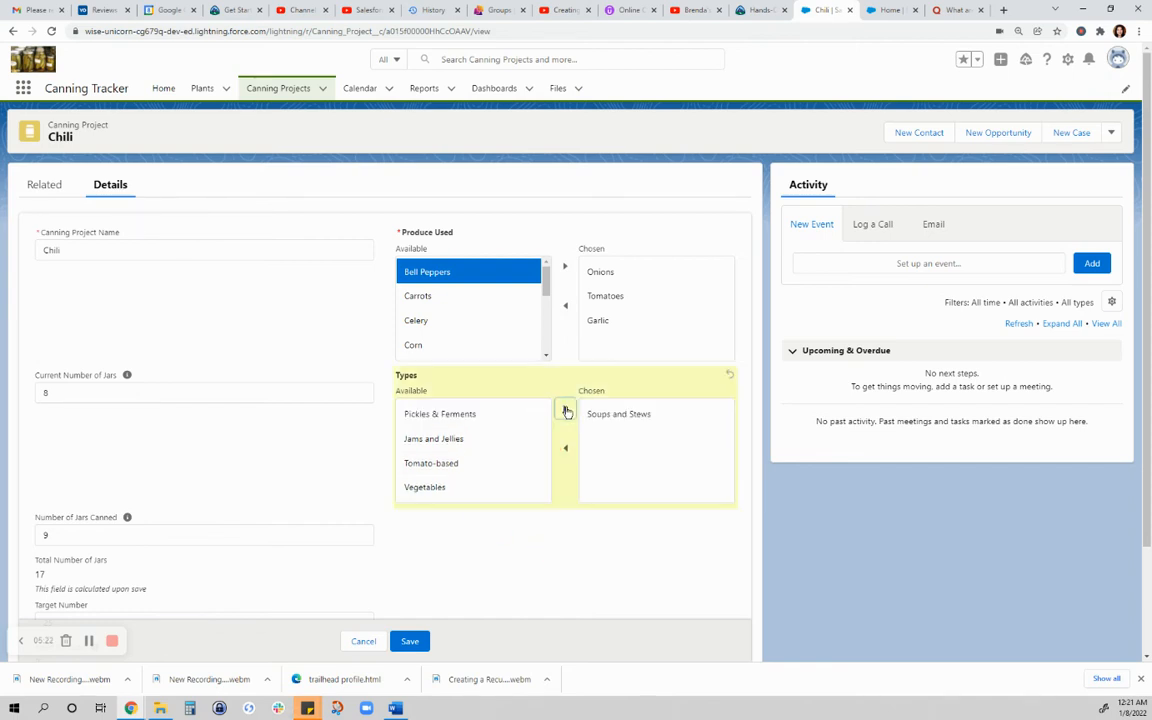
click(409, 641)
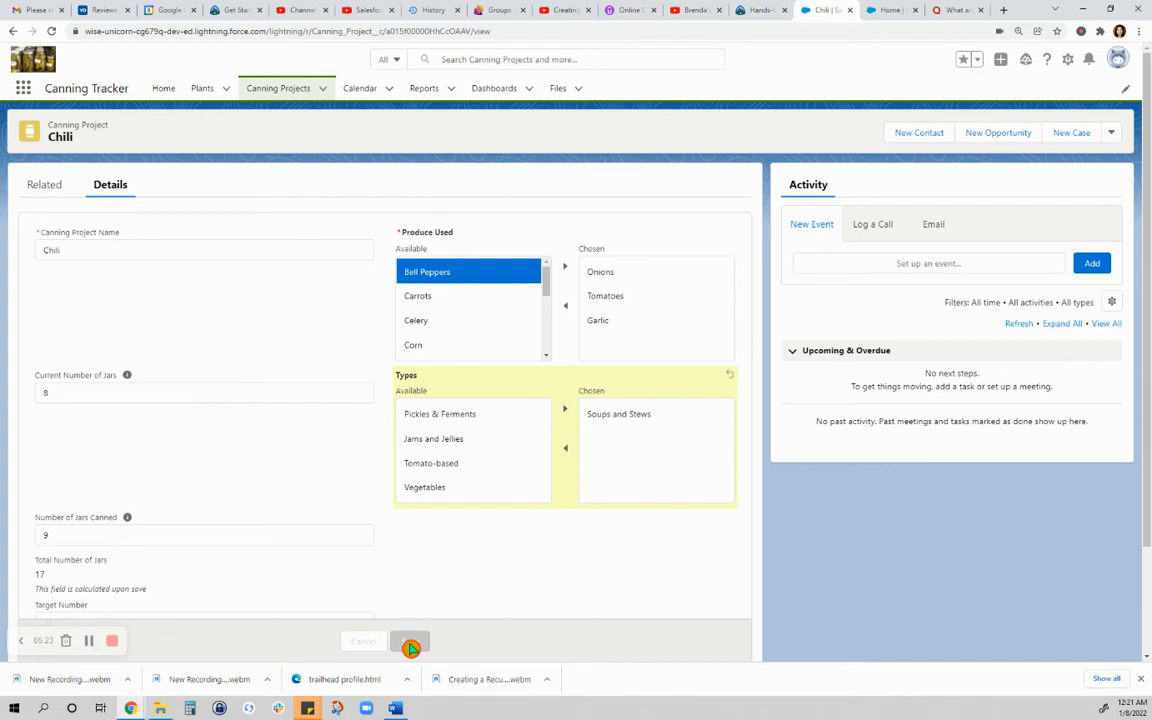
click(410, 641)
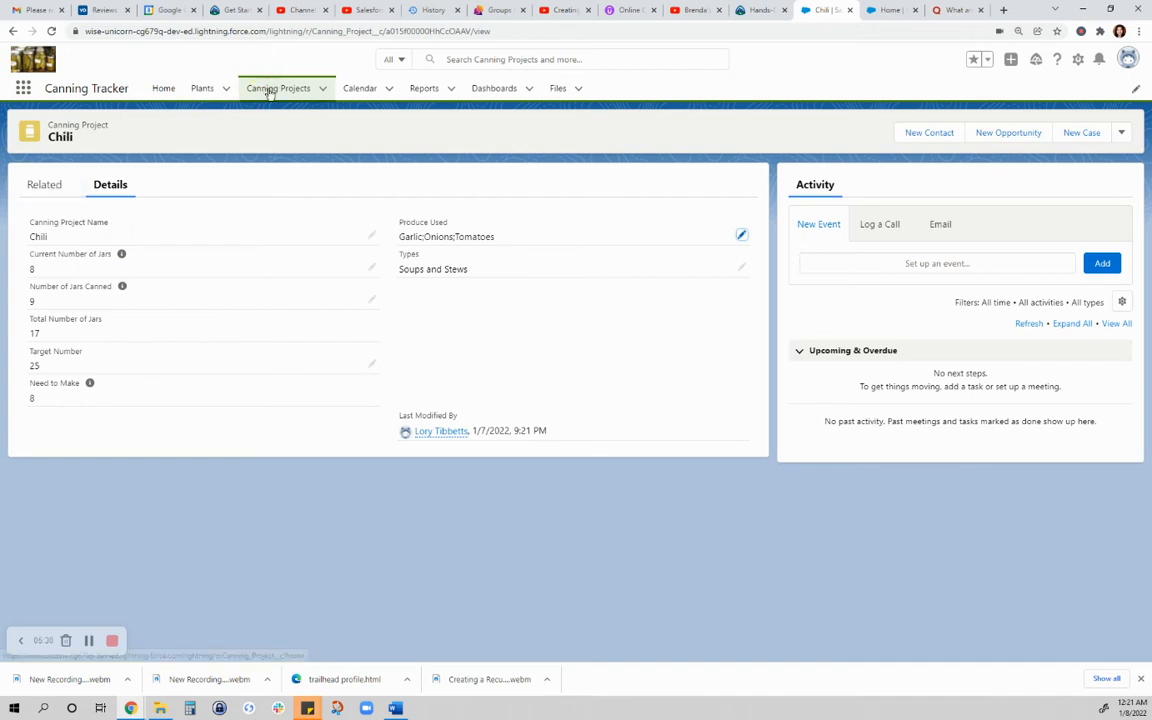
Step: Search the Canning Projects list for 'green beans', showing Dilly Beans, Gumbo, and Stewed Beef
click(278, 88)
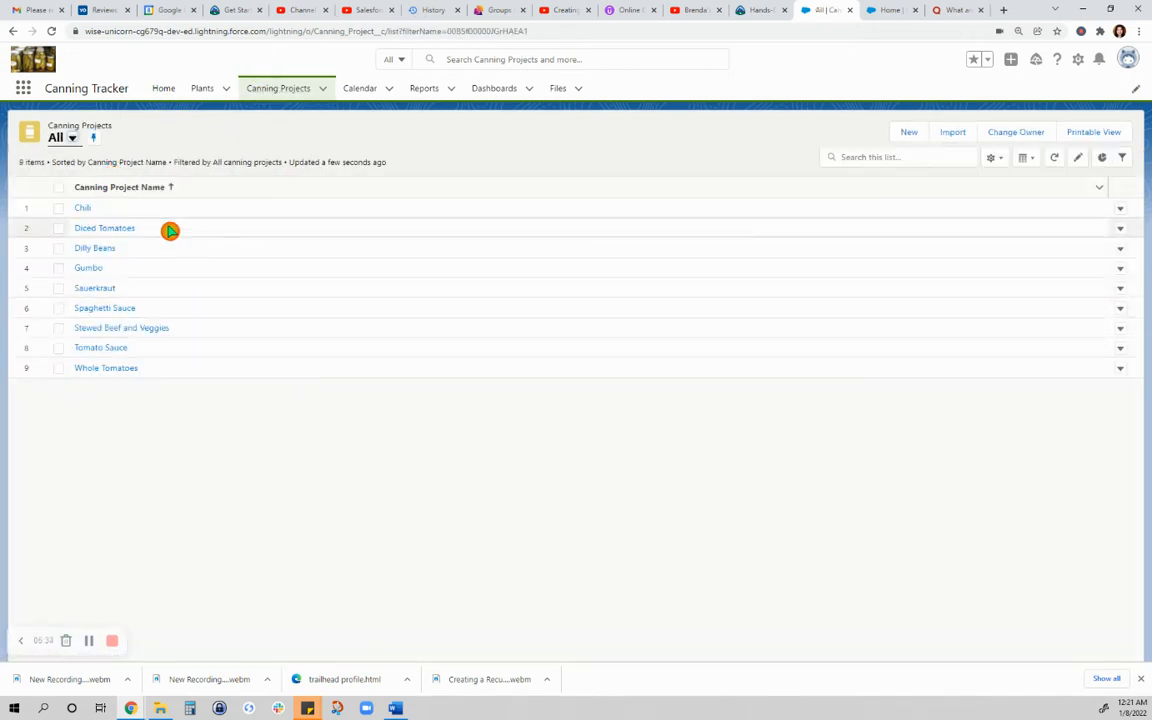
click(897, 157)
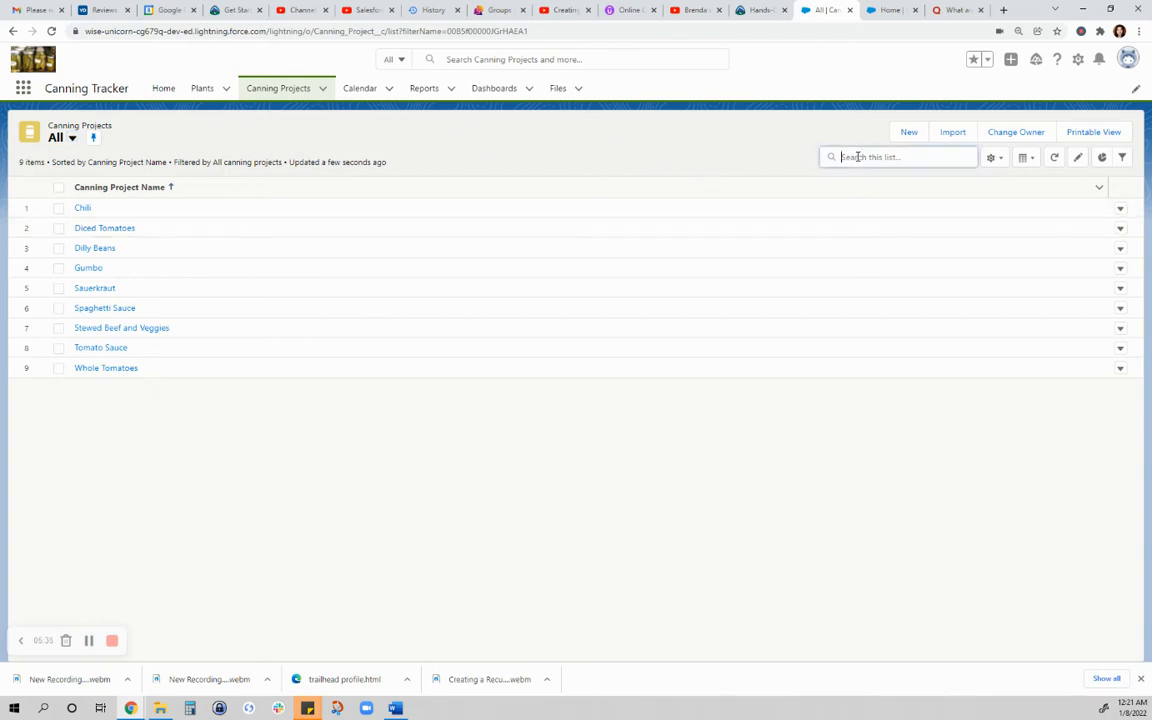
click(897, 157)
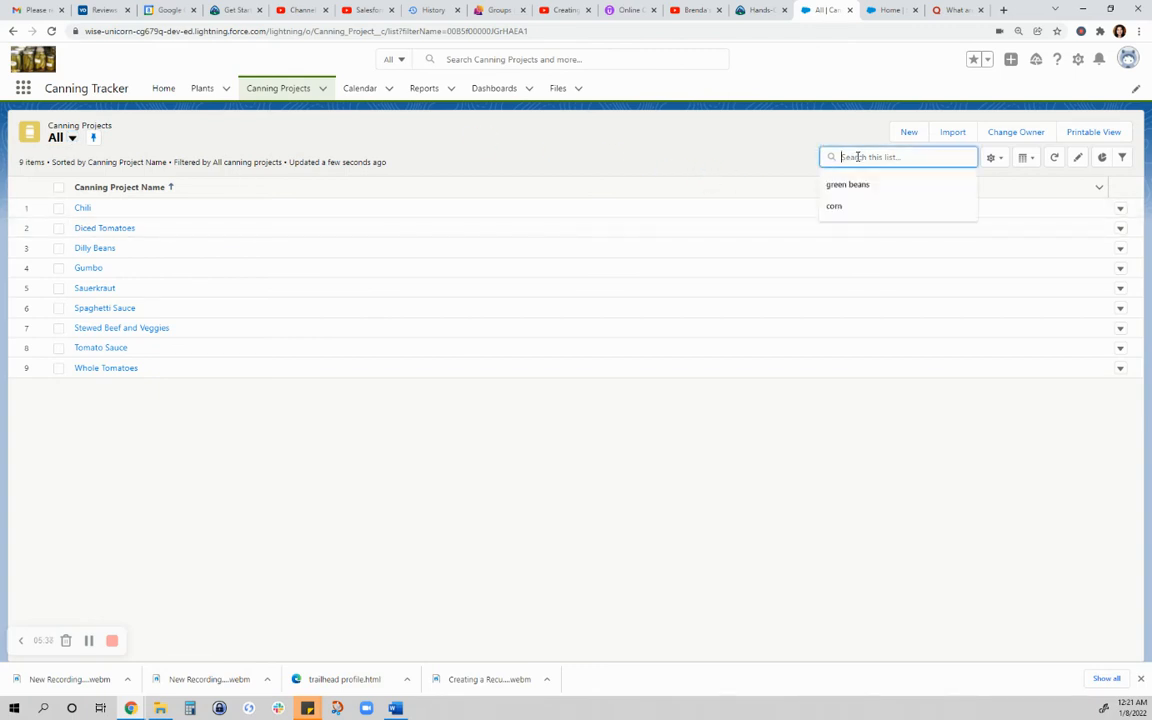
text(green beans)
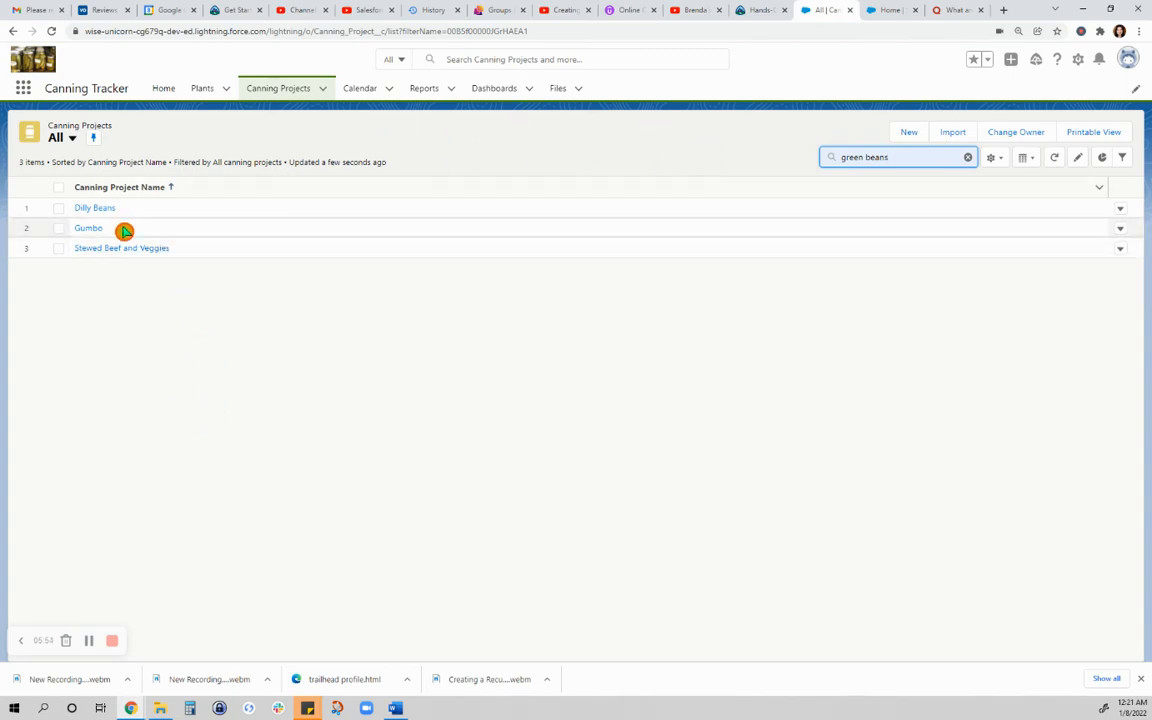
mouse_move(122, 208)
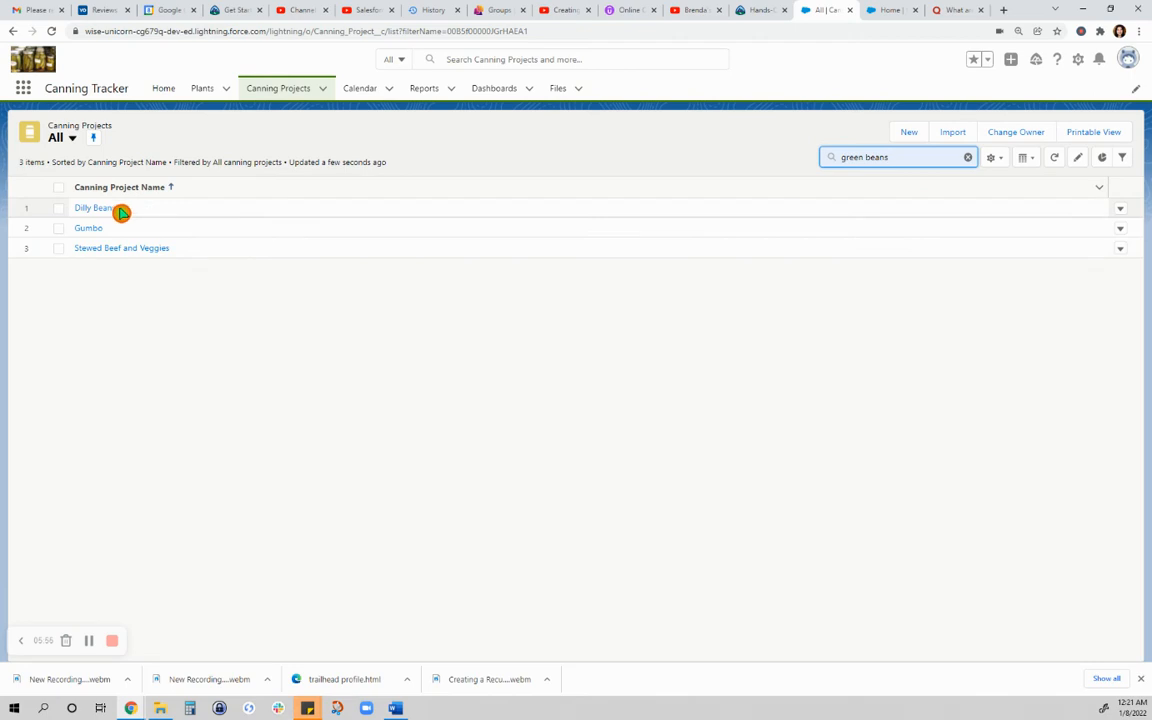
mouse_move(94, 208)
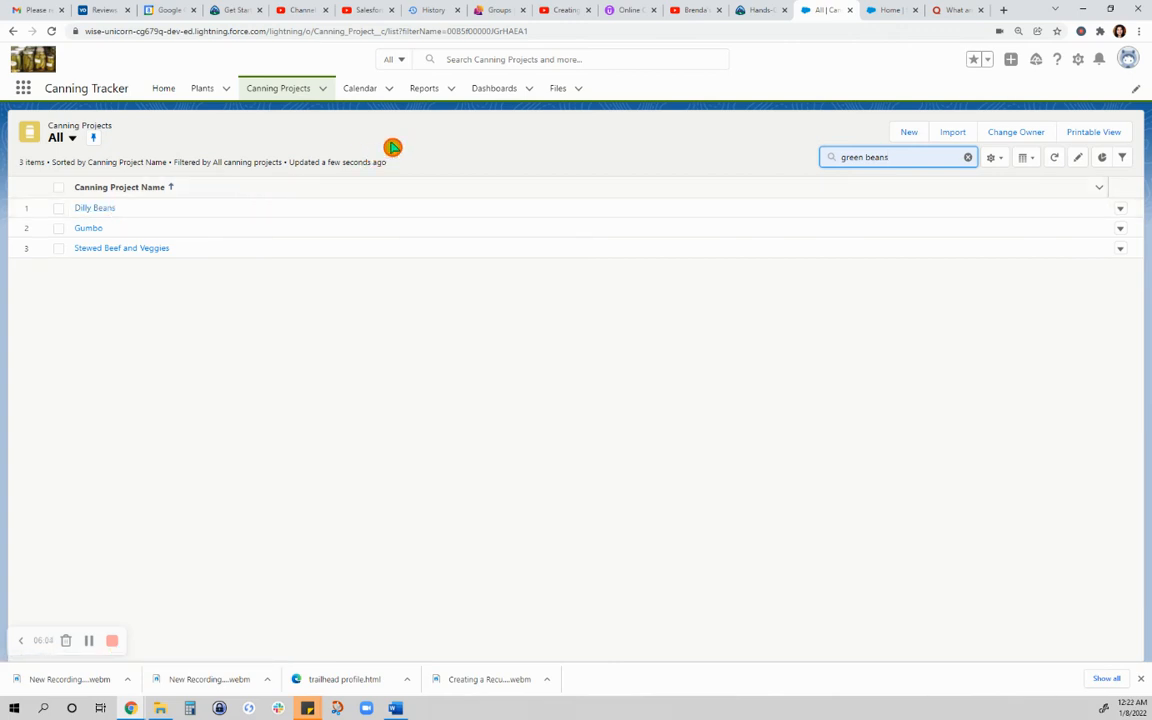
mouse_move(122, 380)
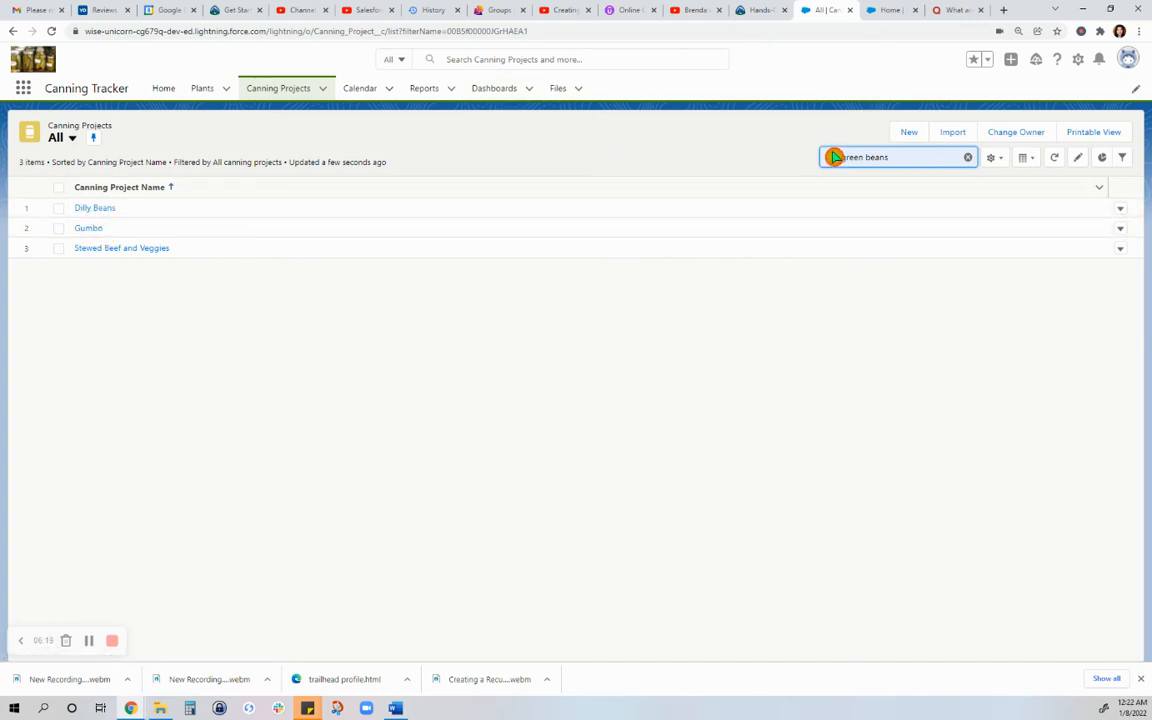
mouse_move(113, 291)
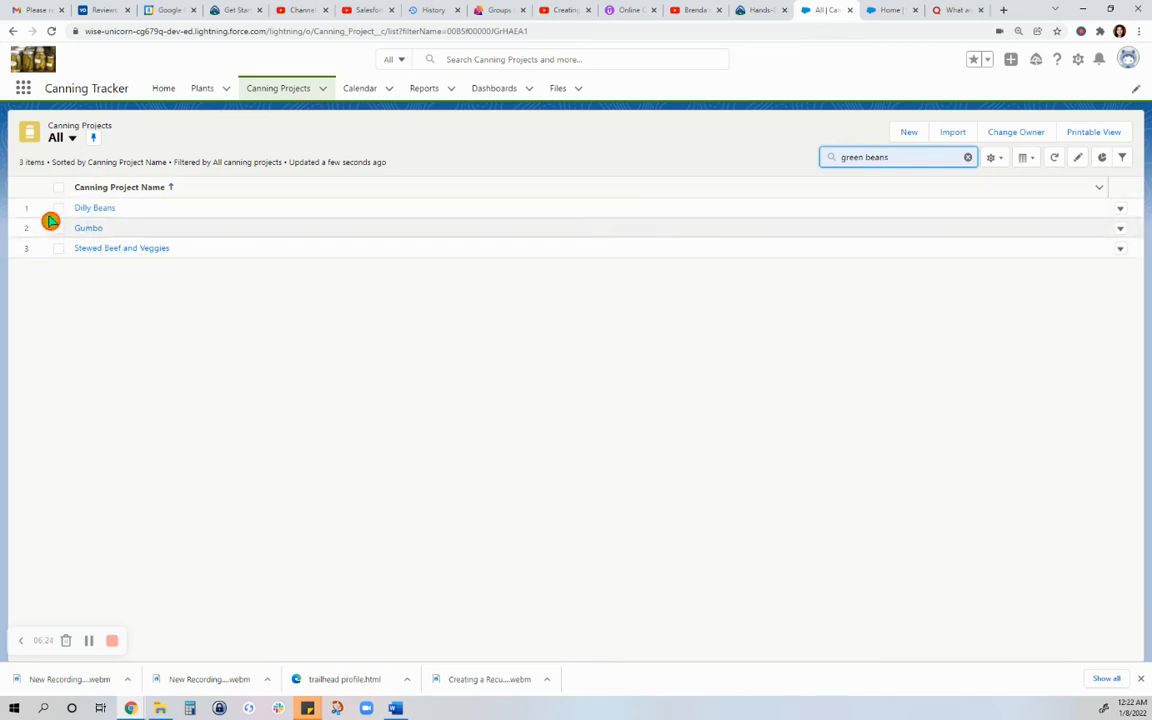
mouse_move(200, 416)
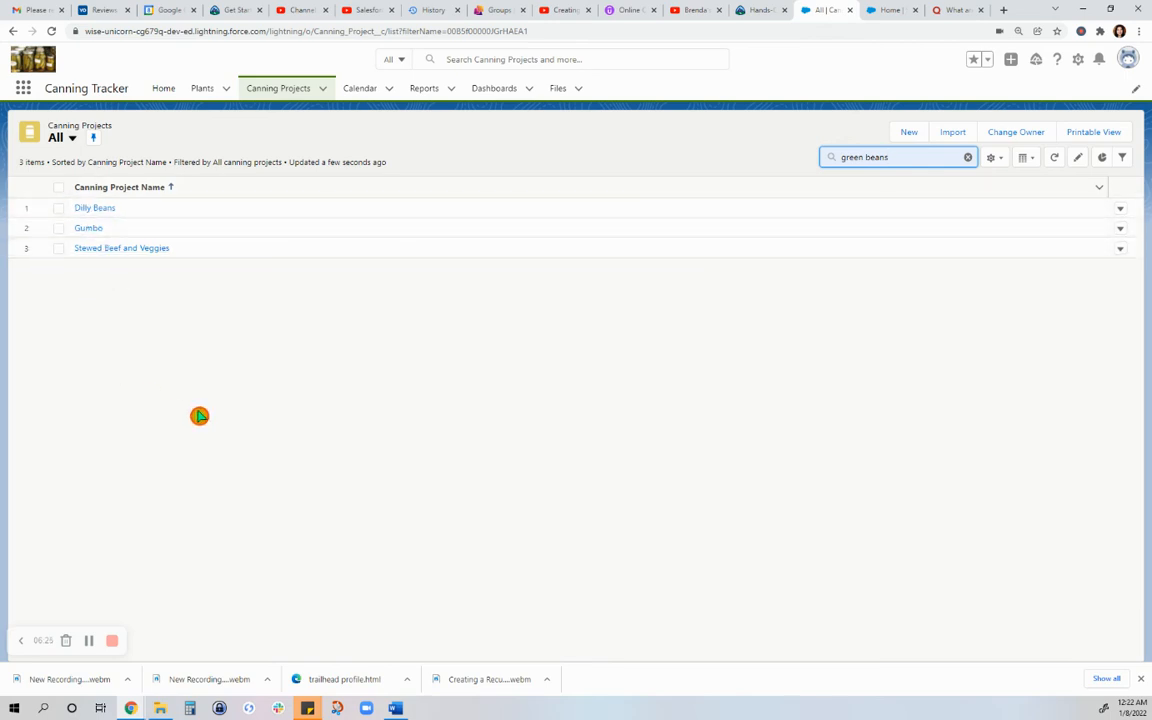
Step: Open Dilly Beans, select Pickles & Ferments in Types Available, and save the record
click(94, 208)
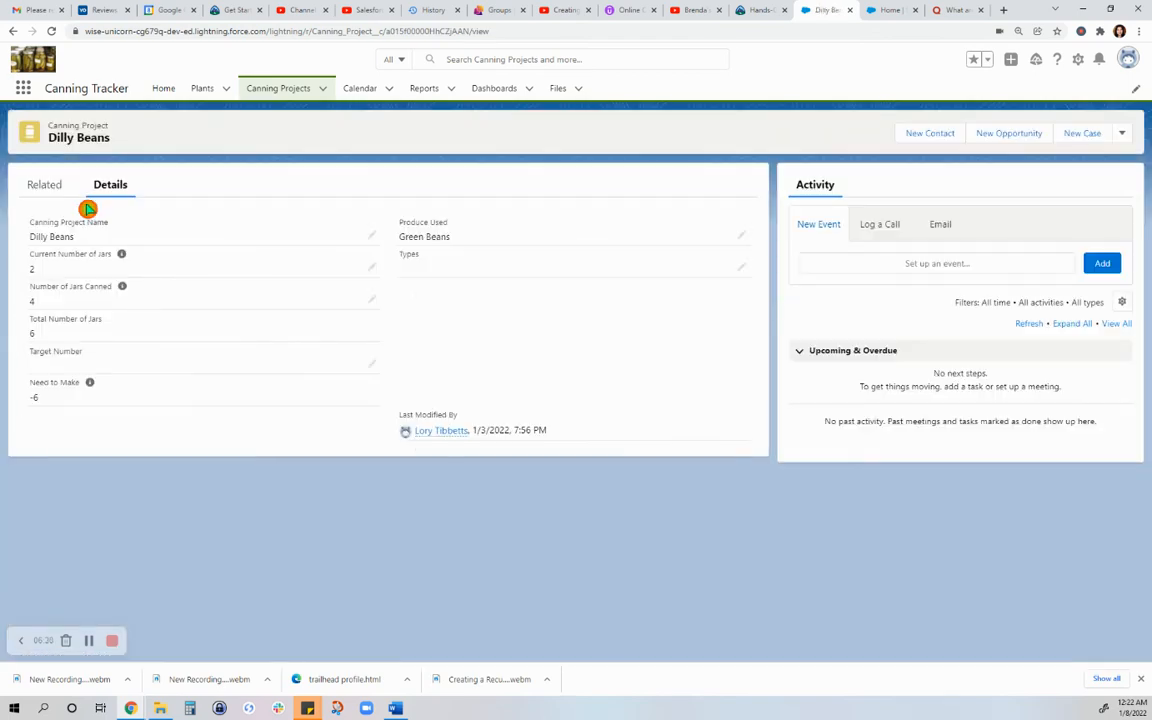
mouse_move(374, 250)
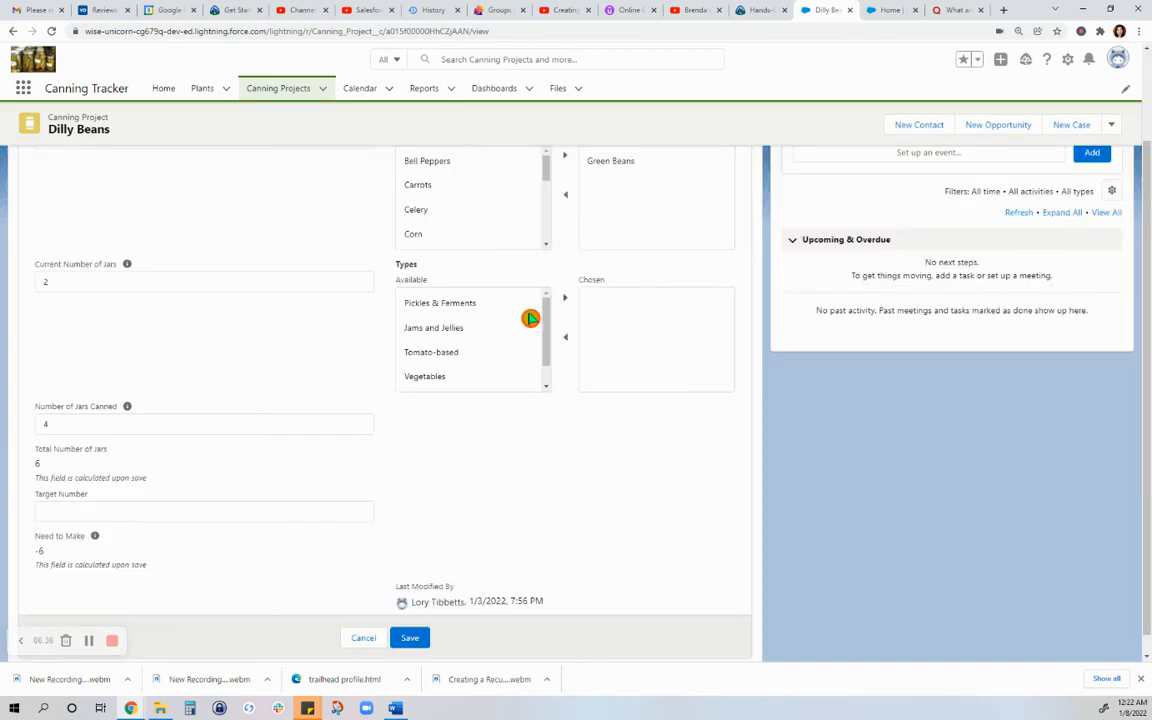
click(440, 302)
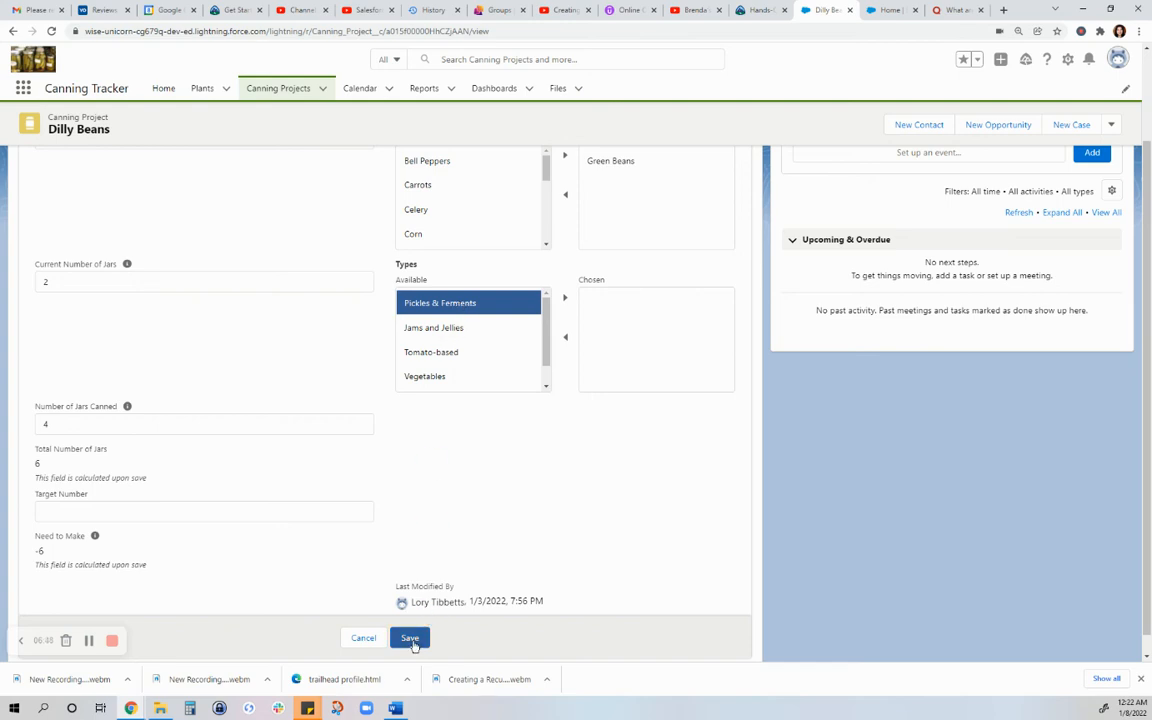
click(409, 638)
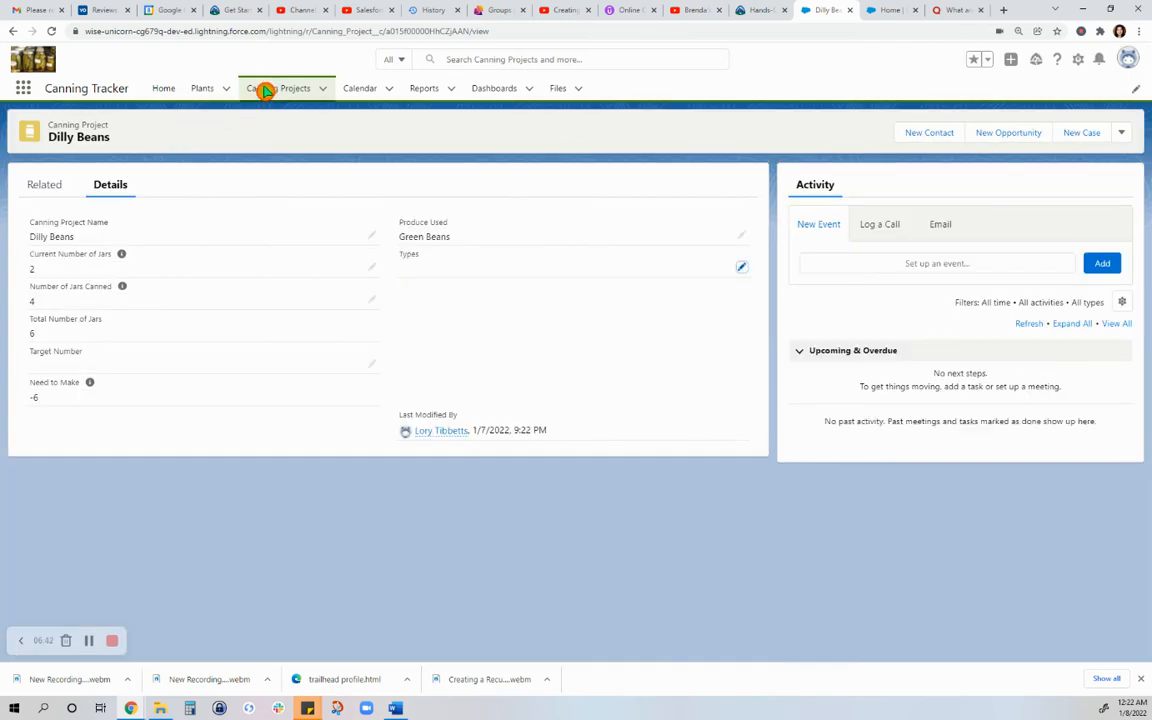
Step: Return to the Canning Projects list and clear the 'green beans' search
click(277, 88)
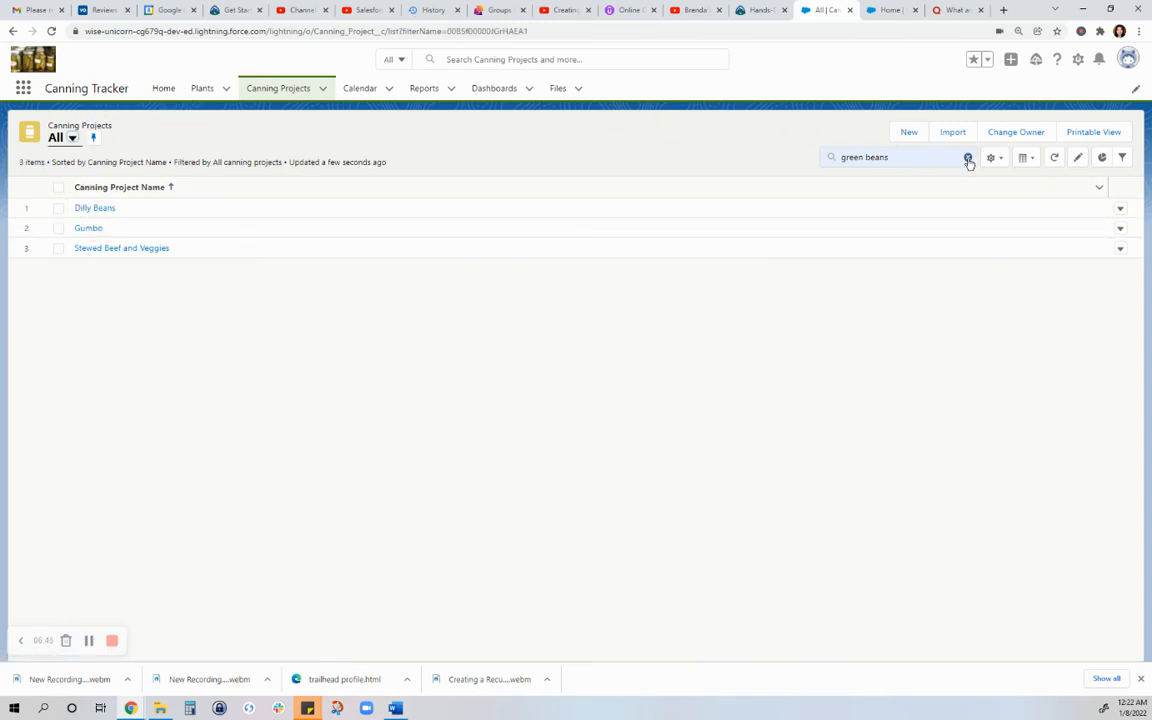
click(967, 157)
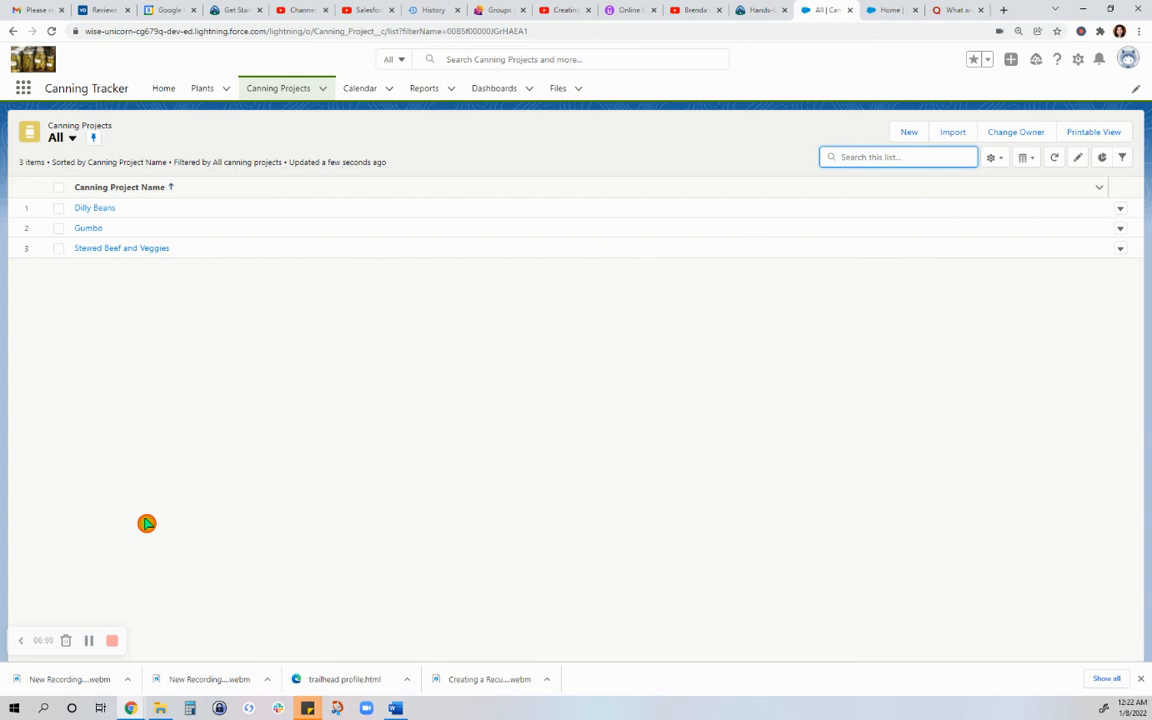
click(360, 88)
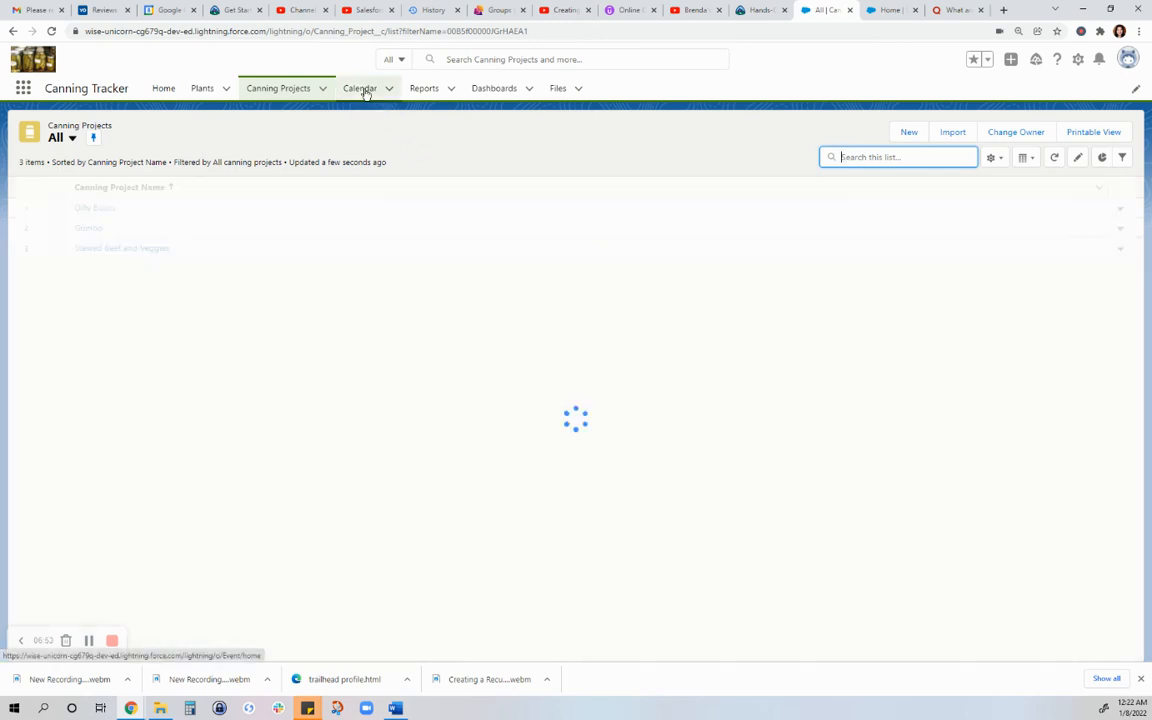
Step: Add the Planting/Transplanting Schedule to the calendar view, then list recent reports like Canning Projects in 2022
click(360, 88)
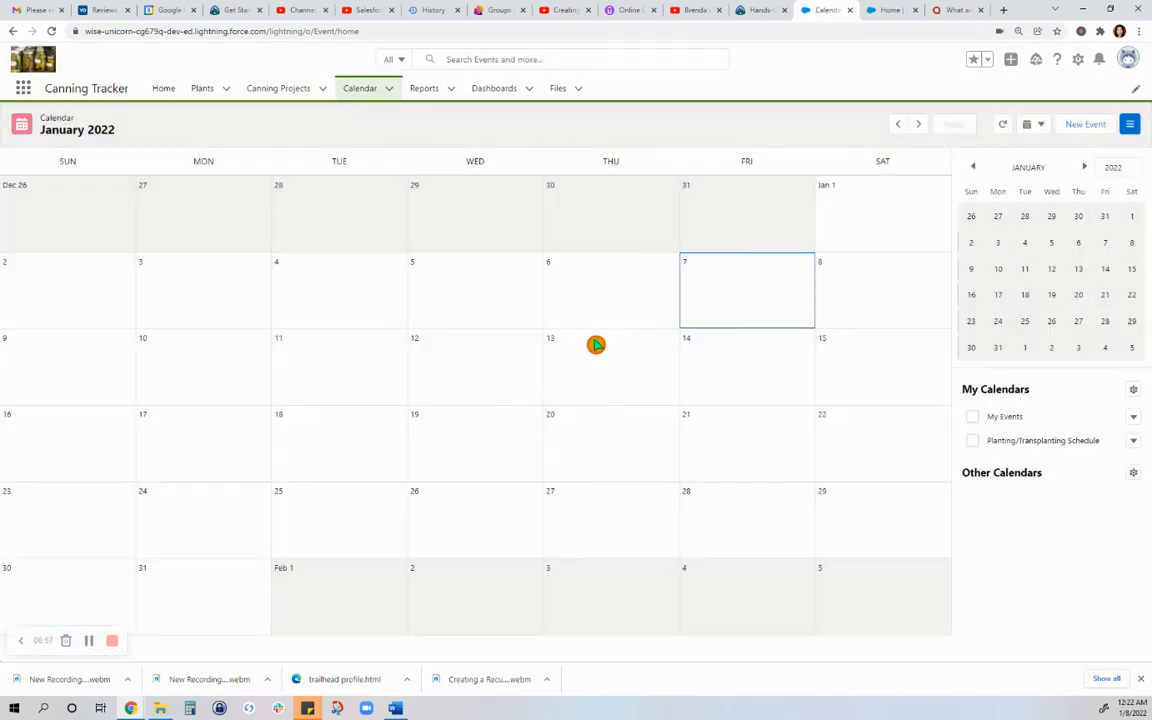
click(971, 416)
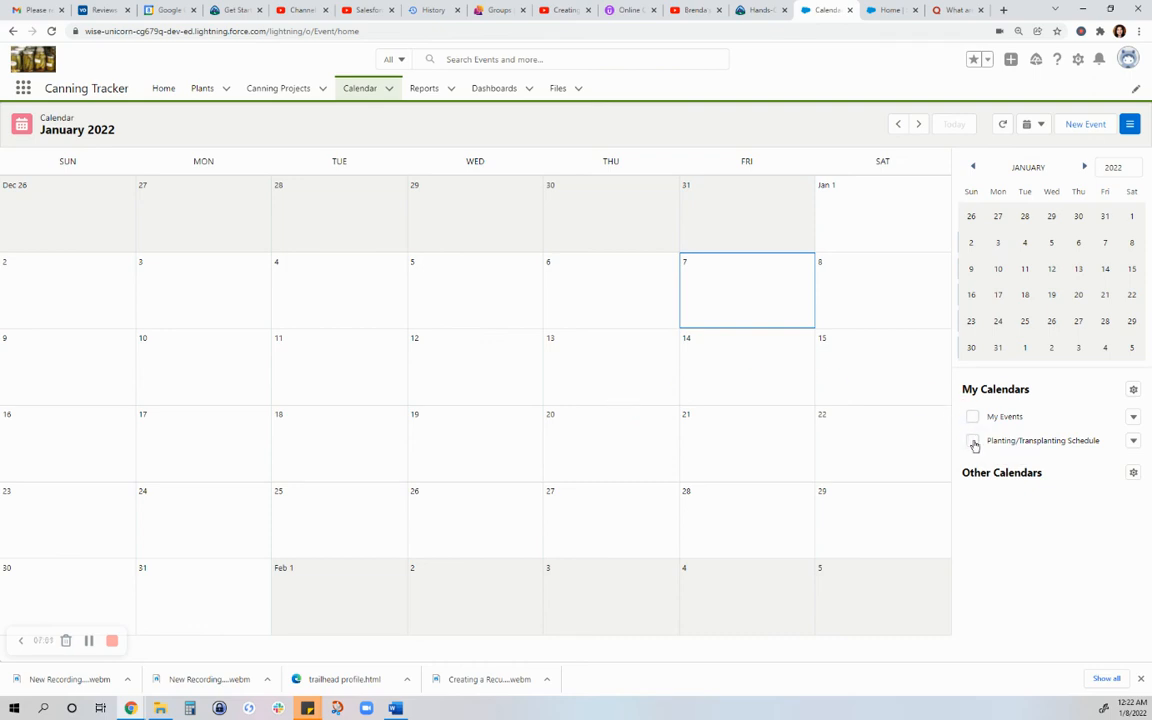
click(972, 441)
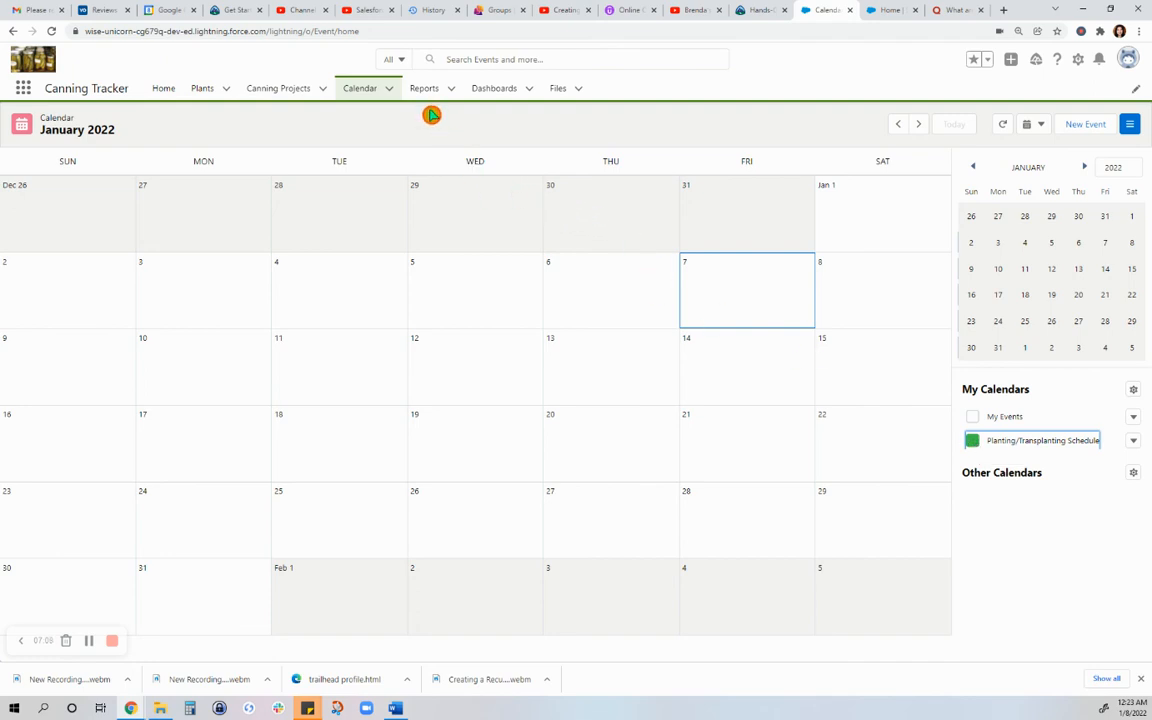
click(424, 88)
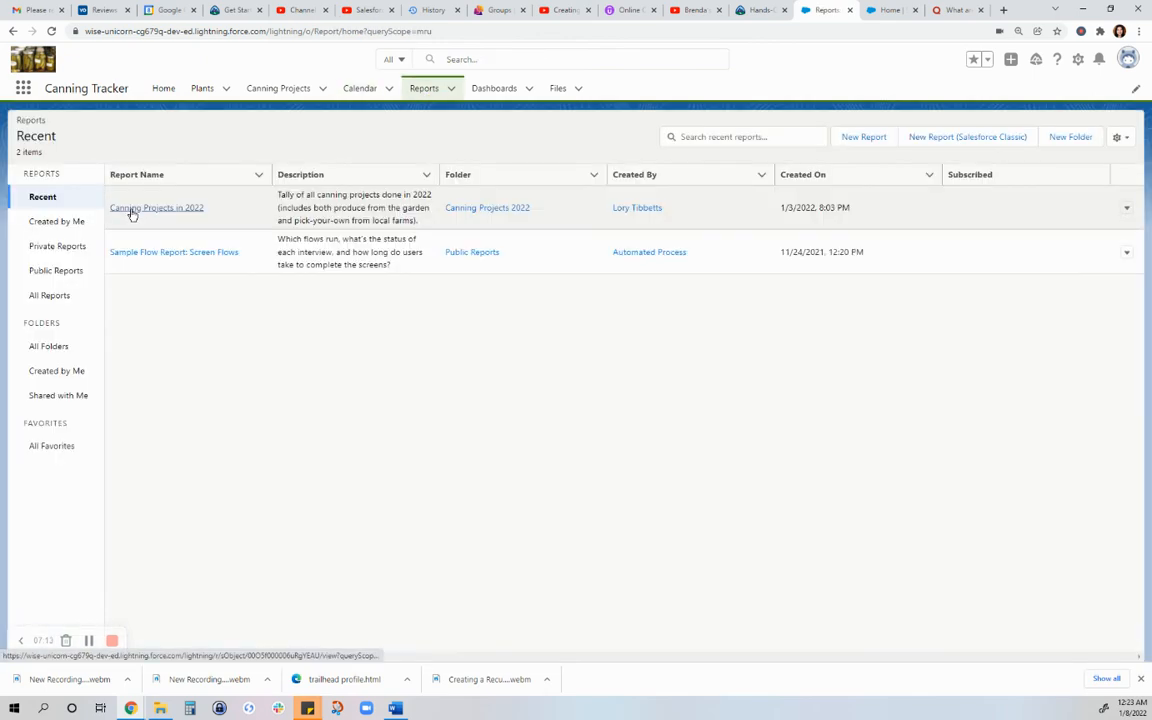
Step: Open Canning Projects in 2022 and switch its chart to Bar, then Column, then back to Donut
click(156, 207)
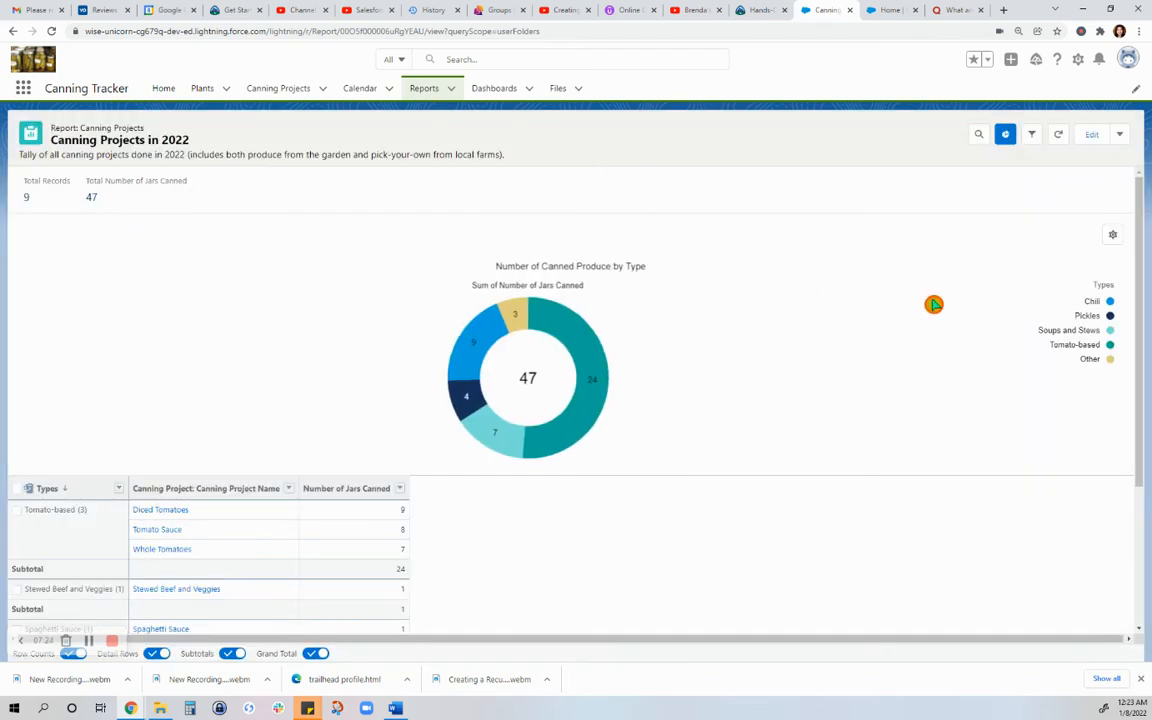
click(1112, 234)
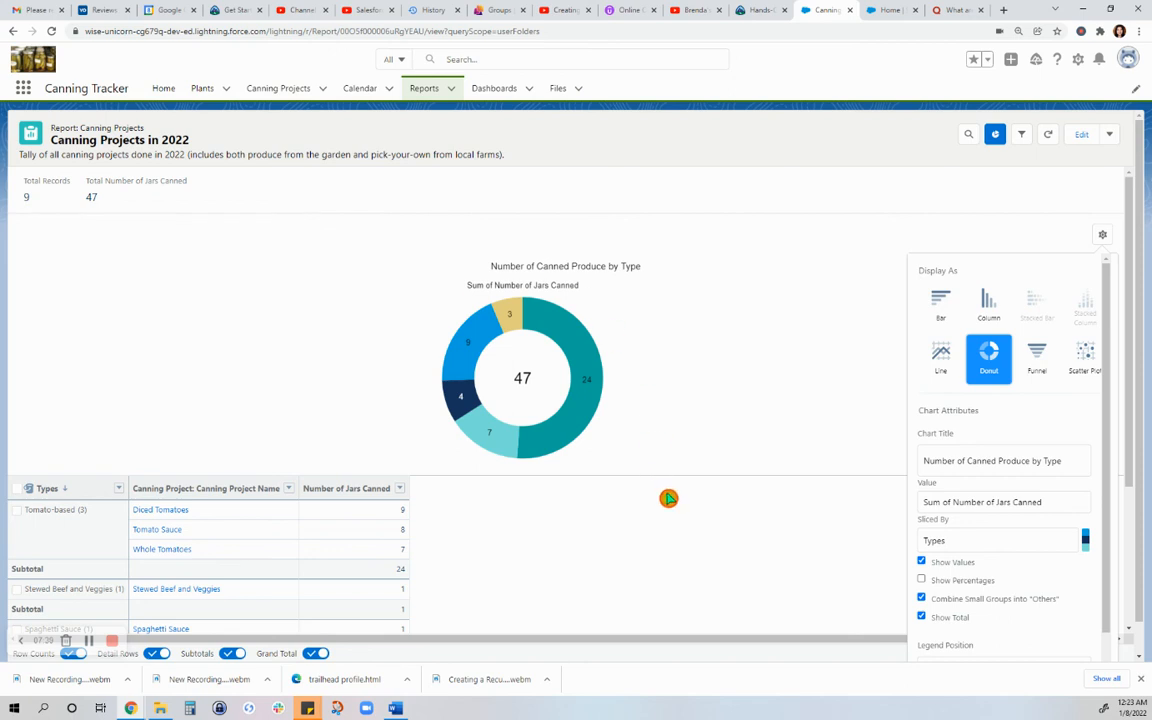
mouse_move(961, 150)
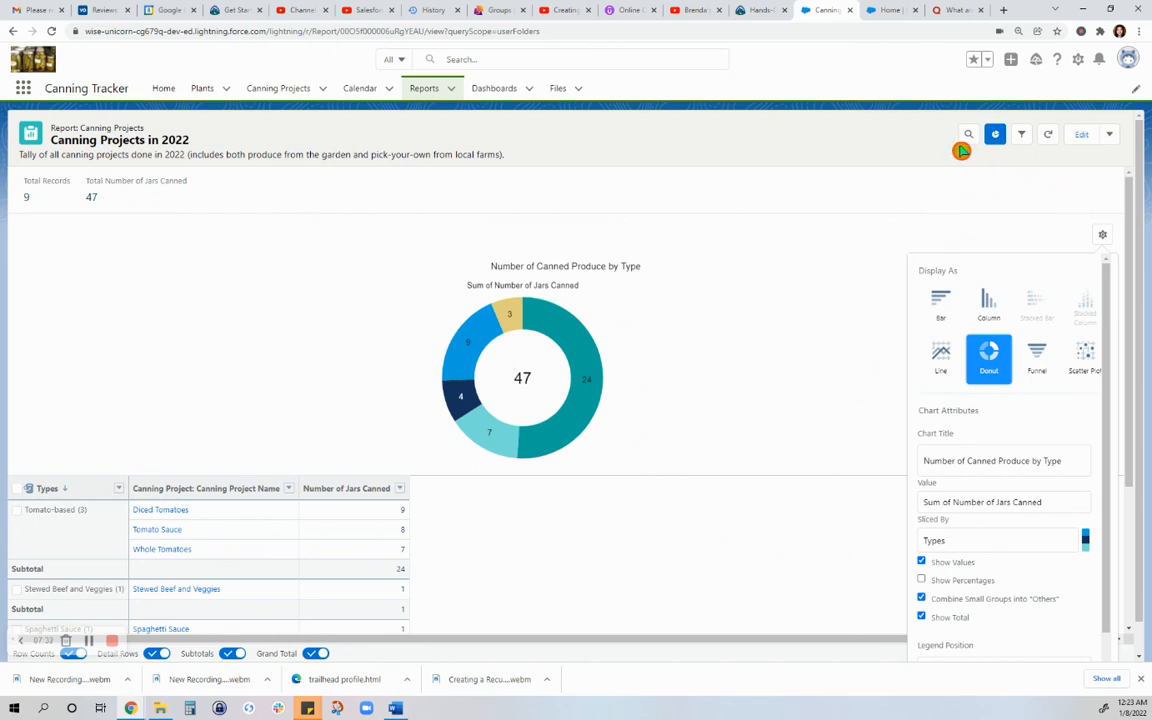
click(940, 305)
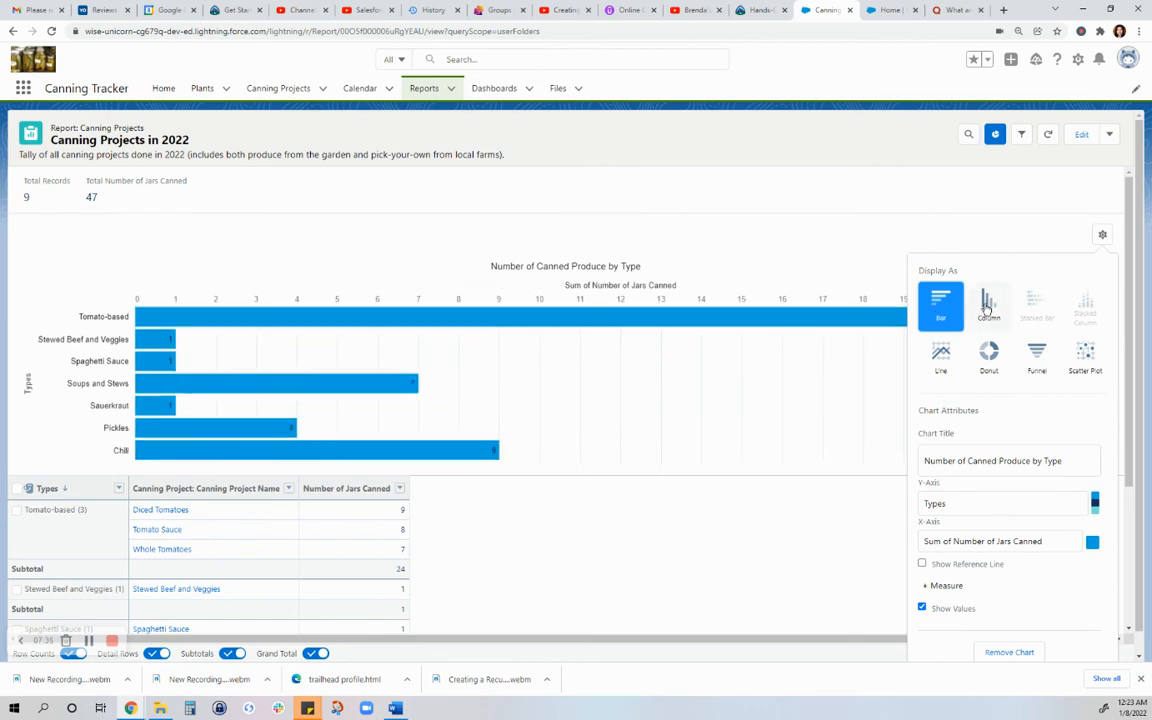
click(988, 305)
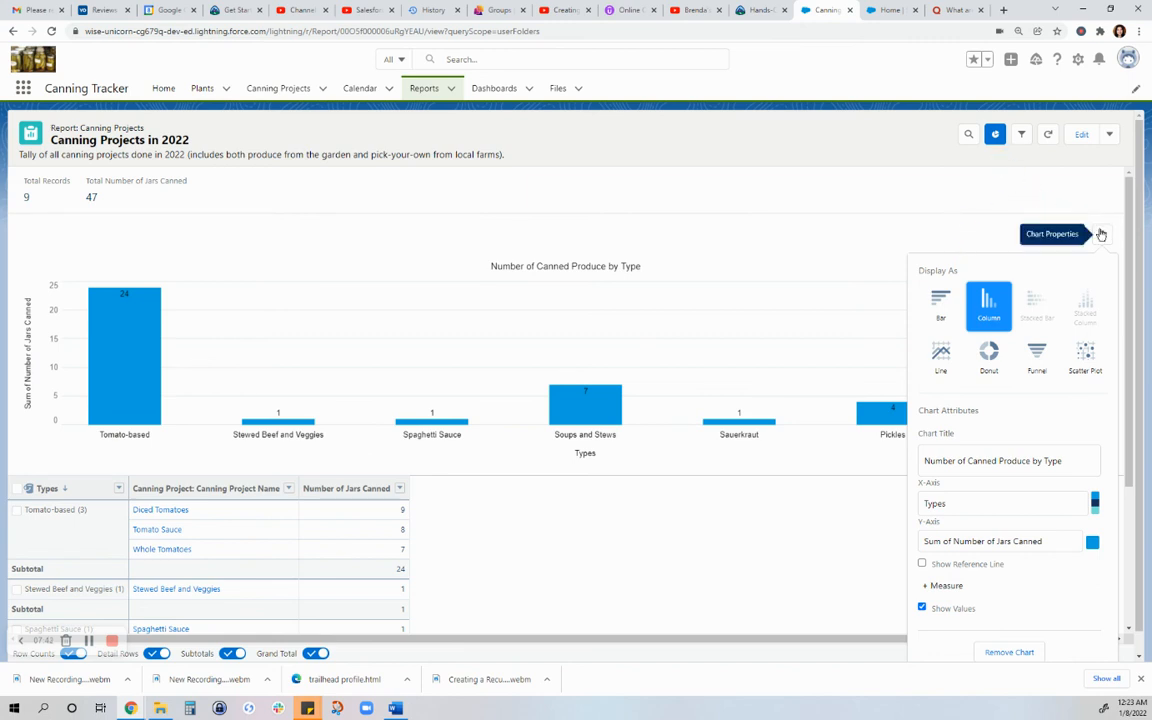
click(988, 357)
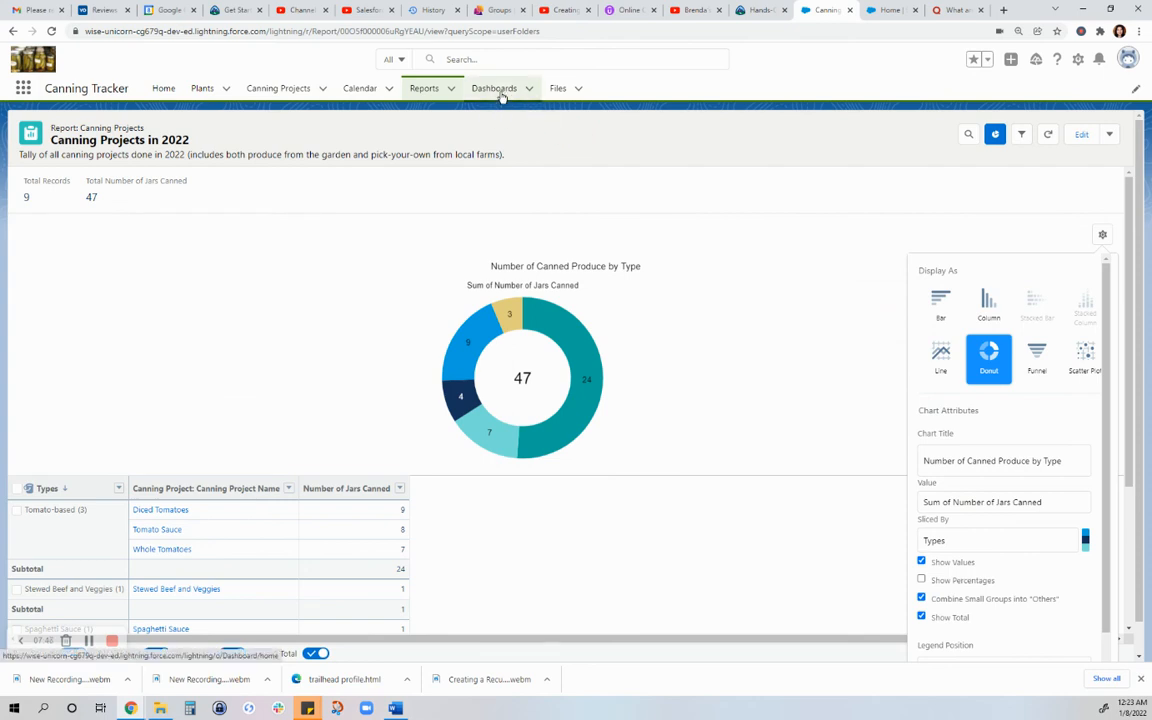
mouse_move(494, 88)
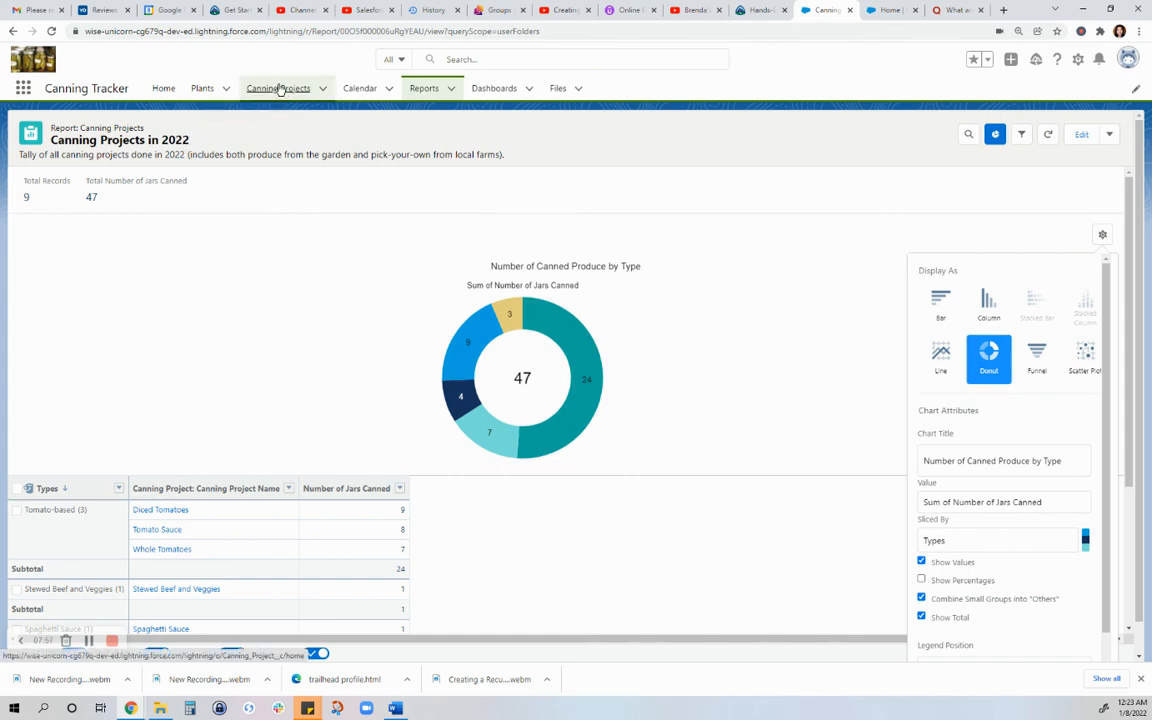
Step: Open the Chili record from the All canning projects list, showing 9 jars canned and 8 needed
click(278, 88)
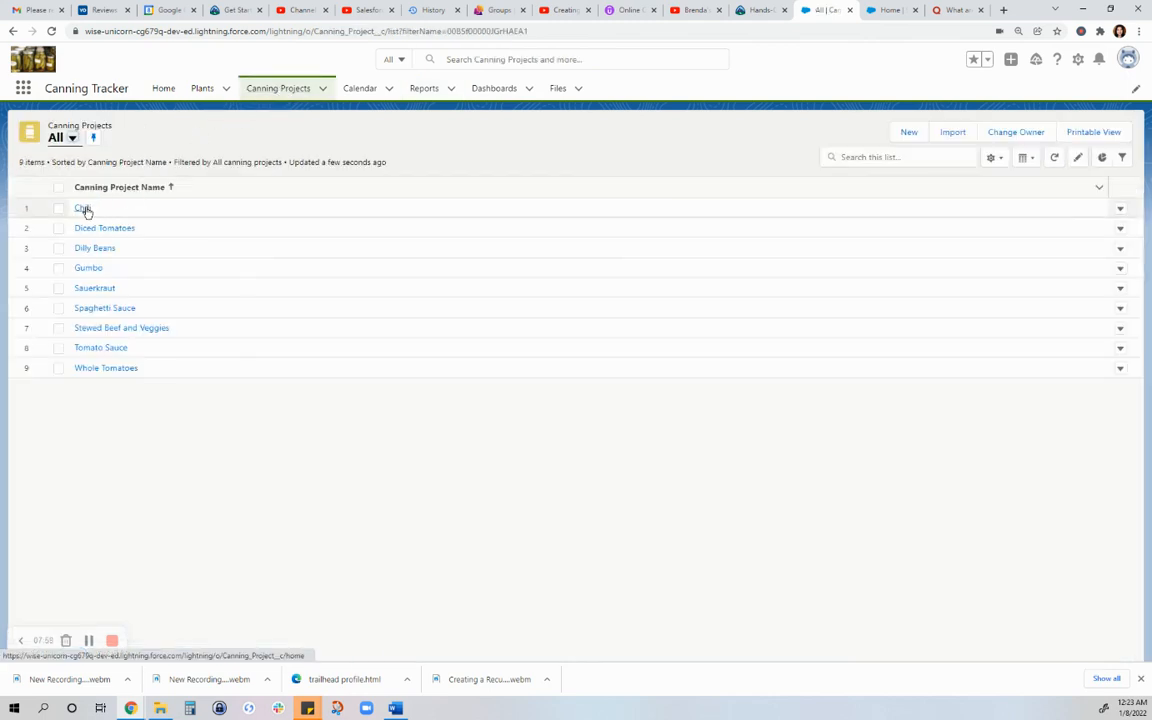
click(84, 208)
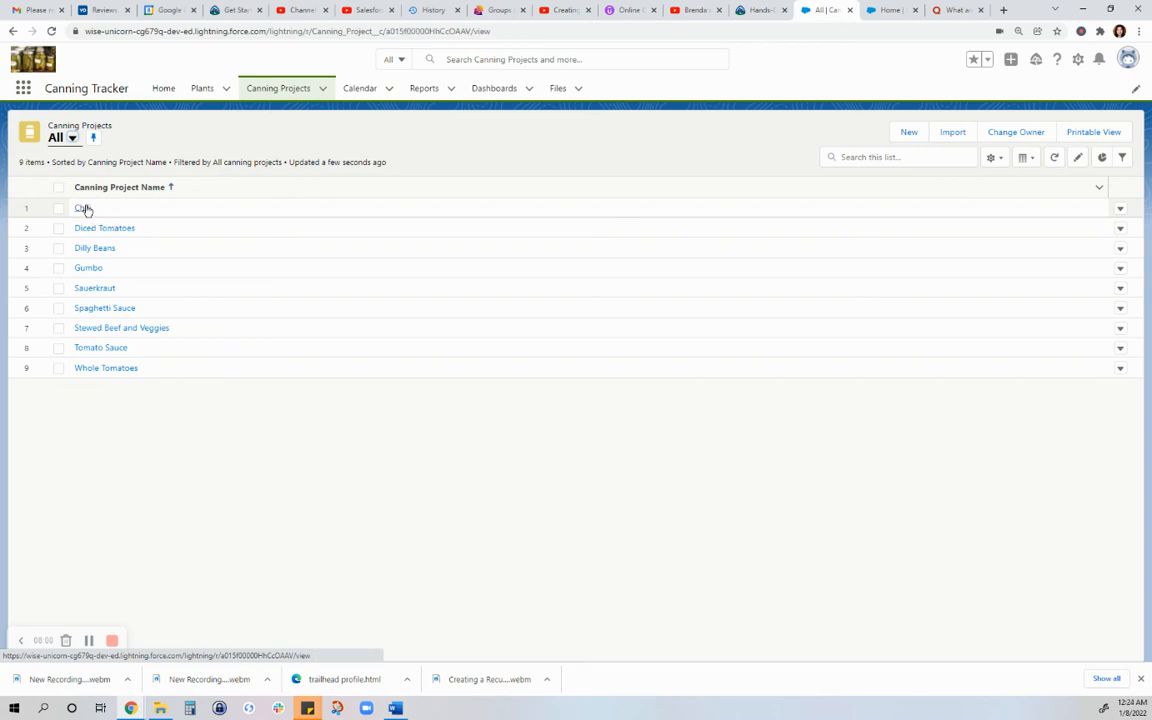
click(81, 208)
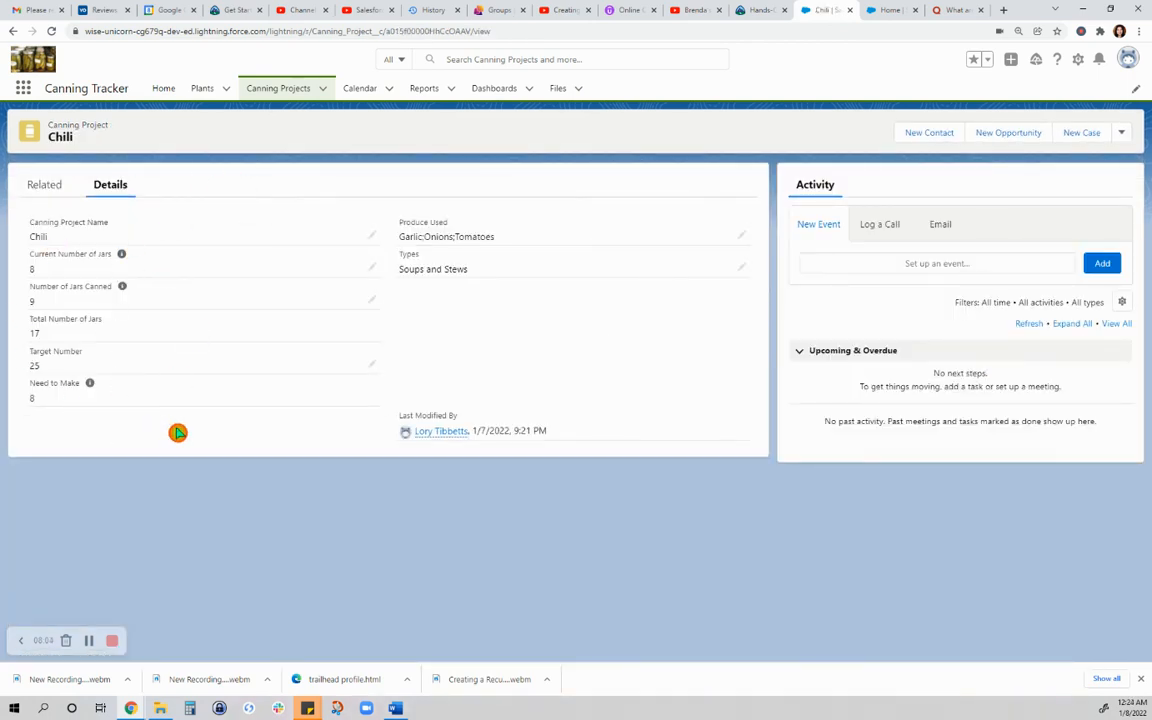
mouse_move(580, 328)
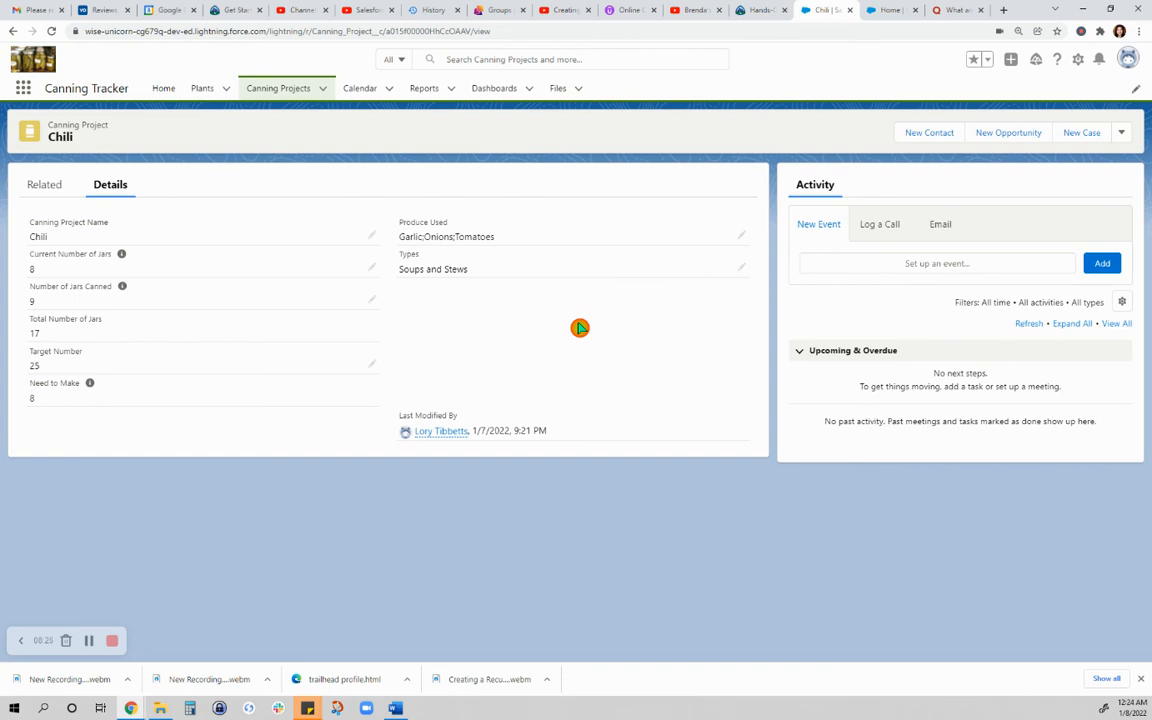
mouse_move(429, 331)
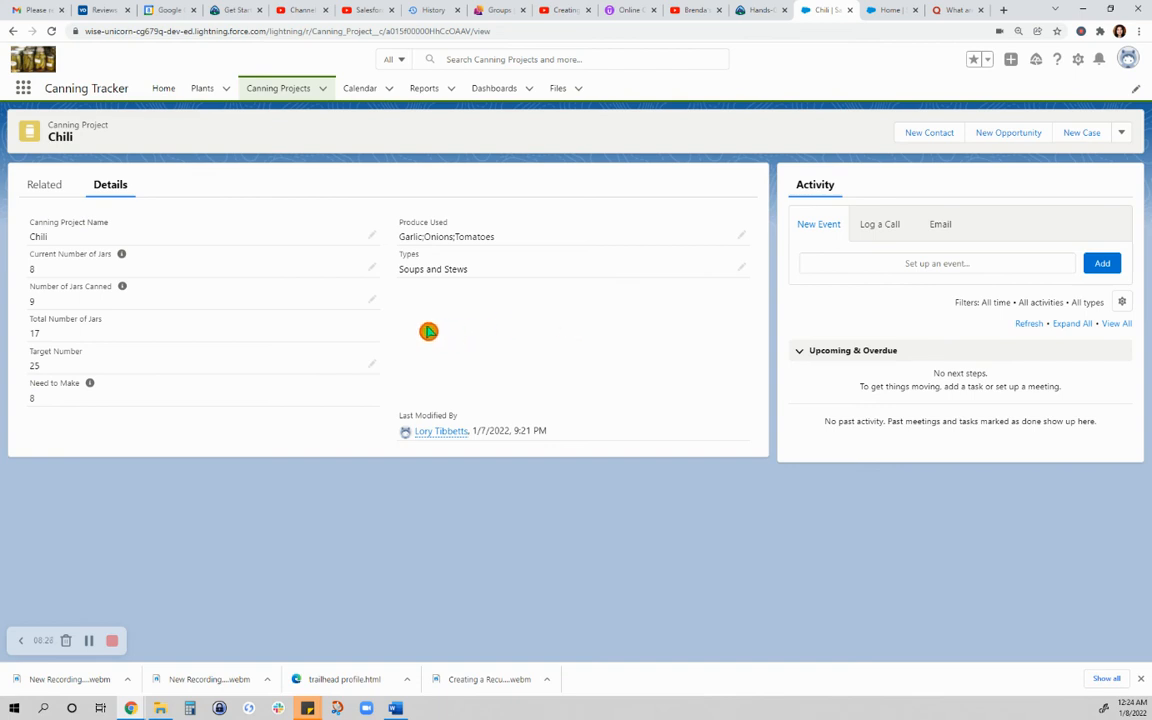
mouse_move(448, 315)
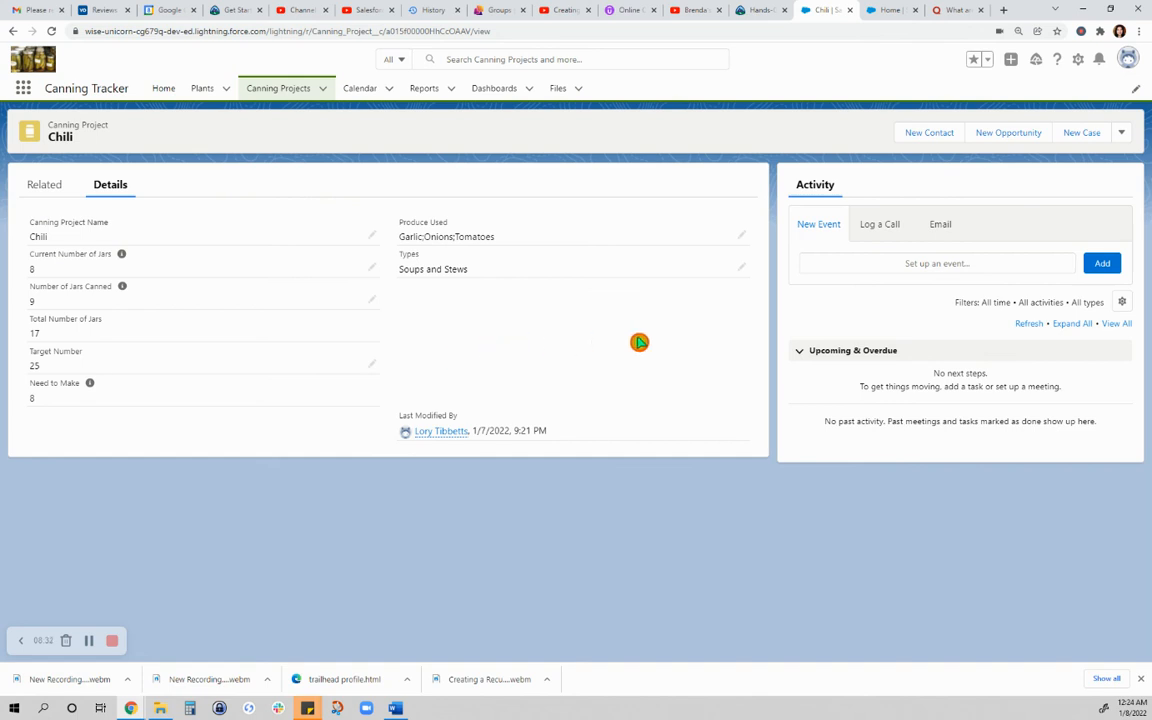
mouse_move(703, 342)
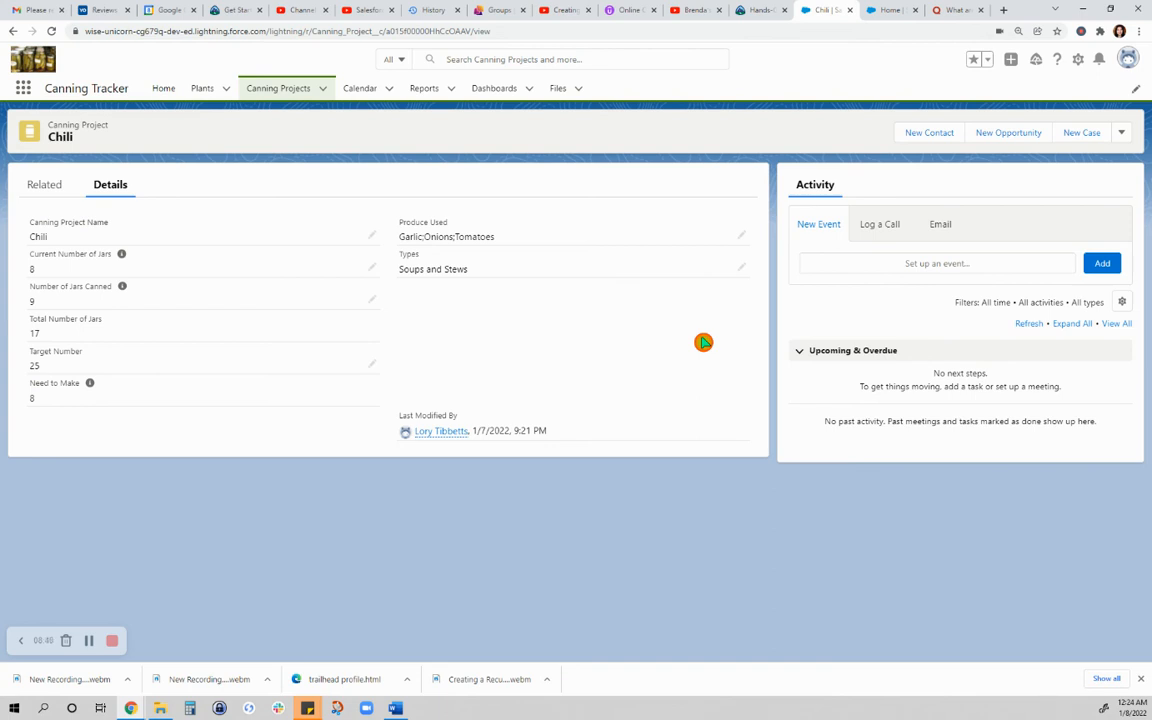
mouse_move(800, 116)
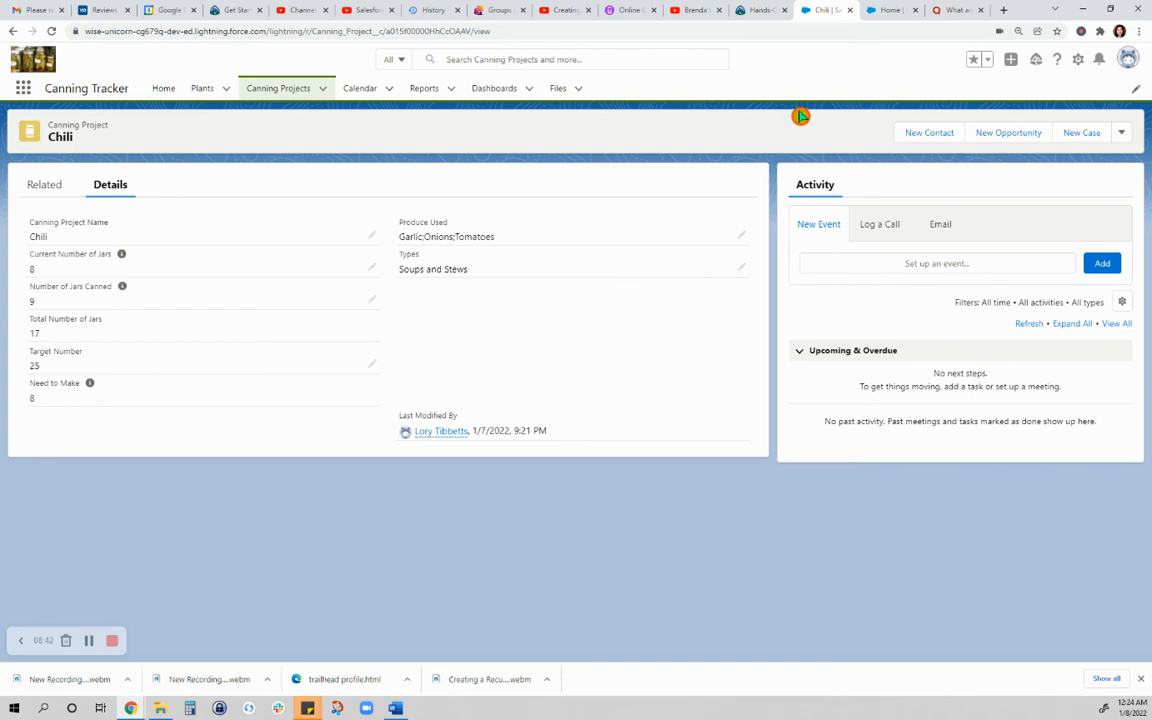
mouse_move(712, 120)
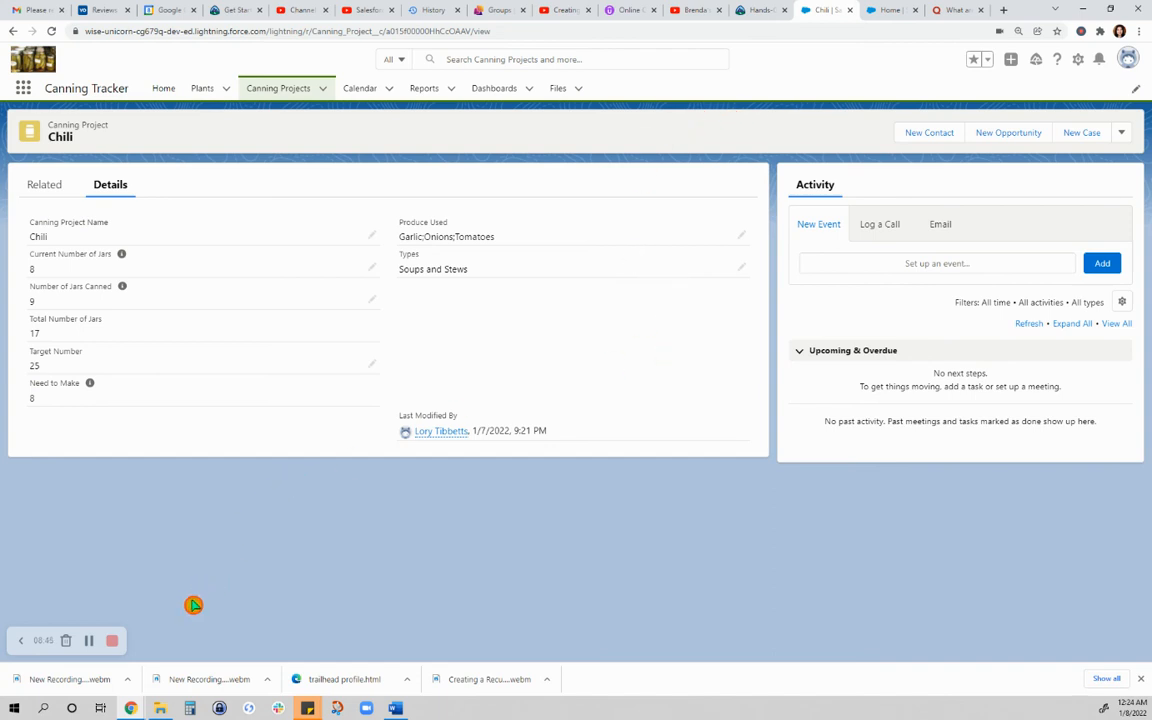
mouse_move(143, 607)
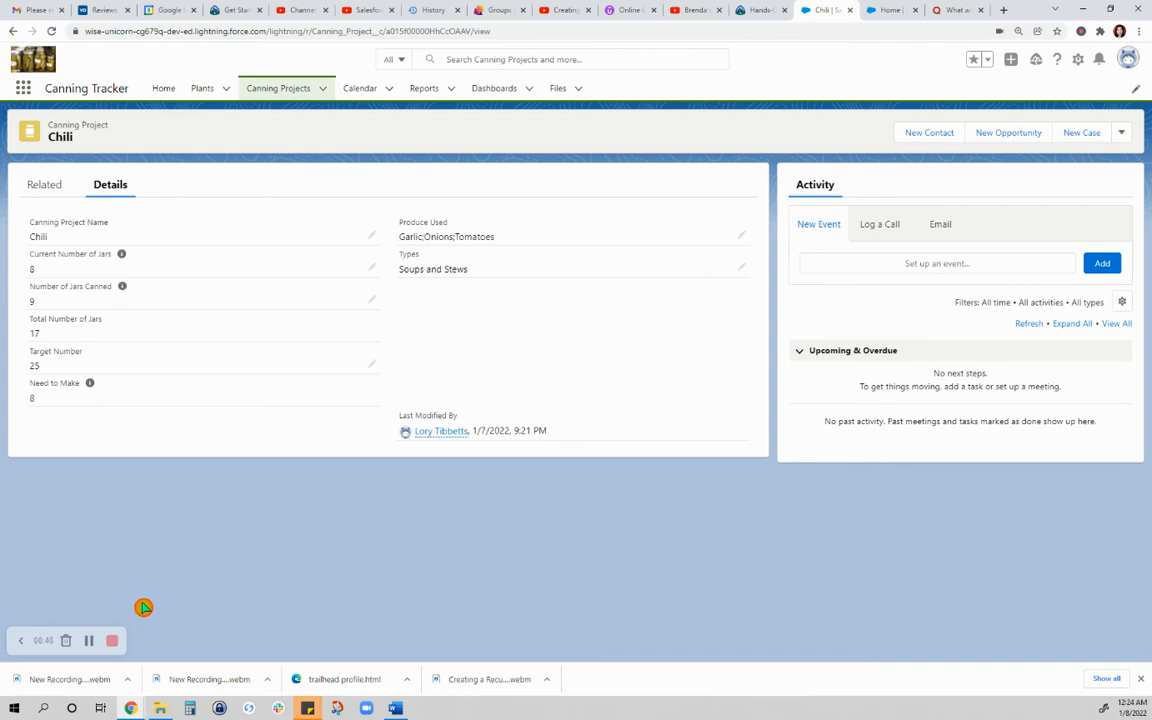